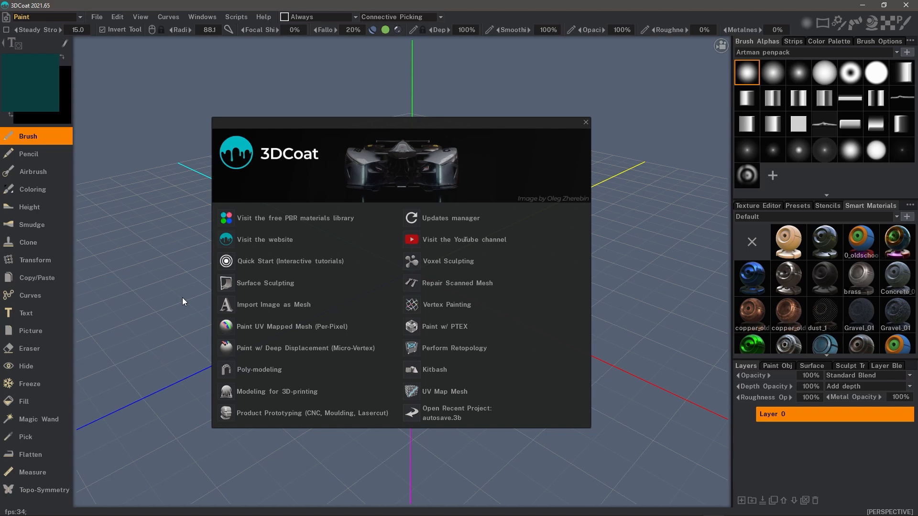
pyautogui.moveTo(161, 262)
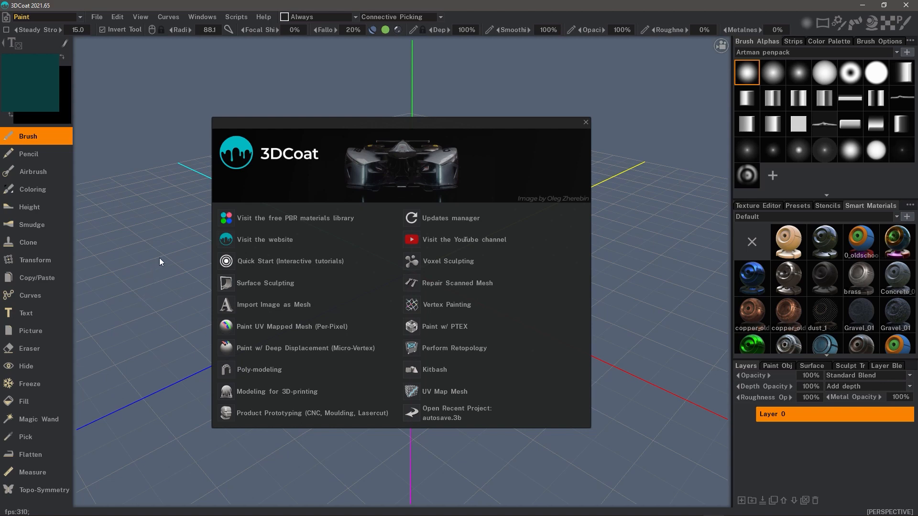
pyautogui.moveTo(380, 248)
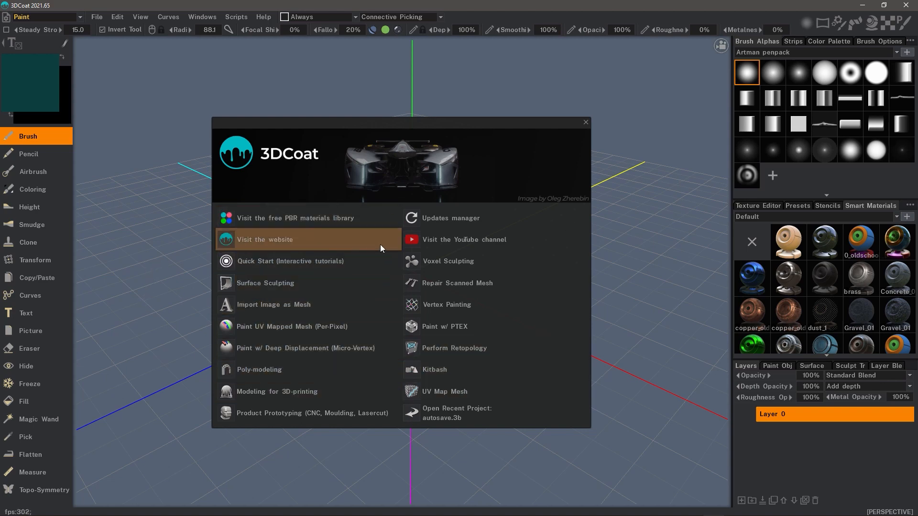
pyautogui.moveTo(500, 248)
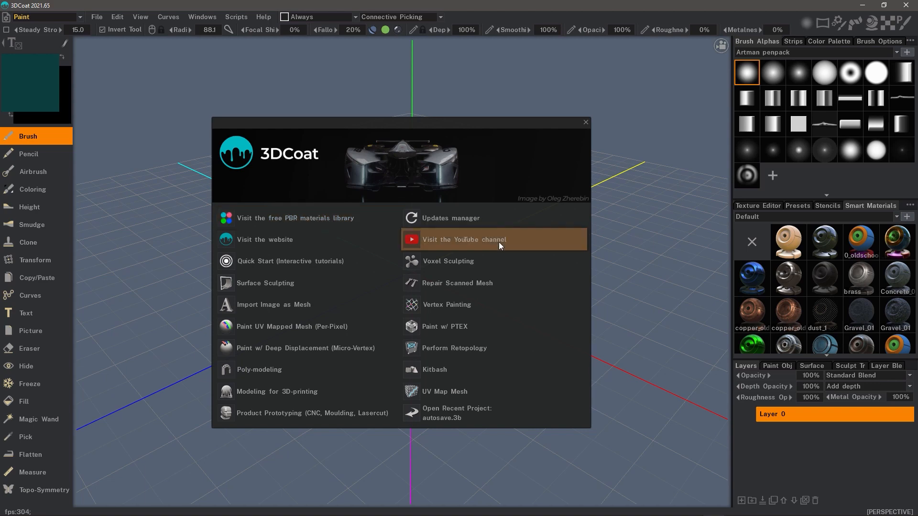
pyautogui.moveTo(331, 245)
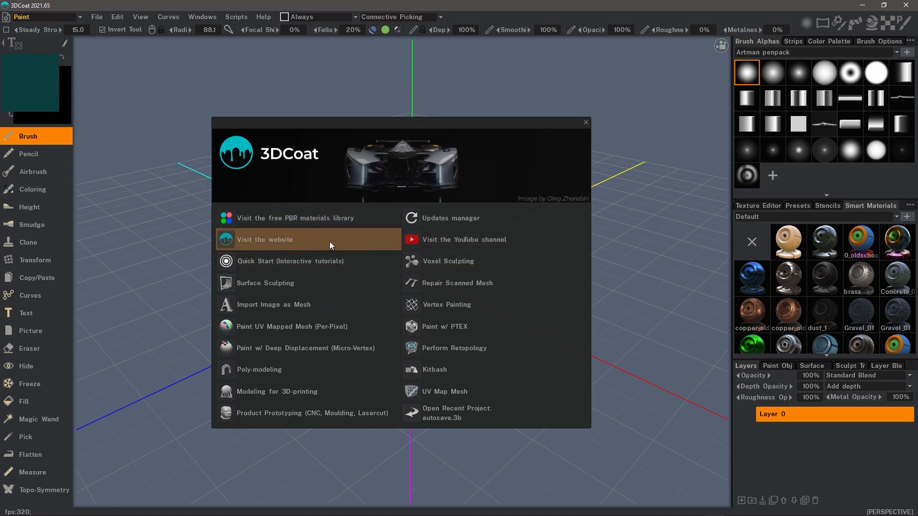
pyautogui.moveTo(293, 223)
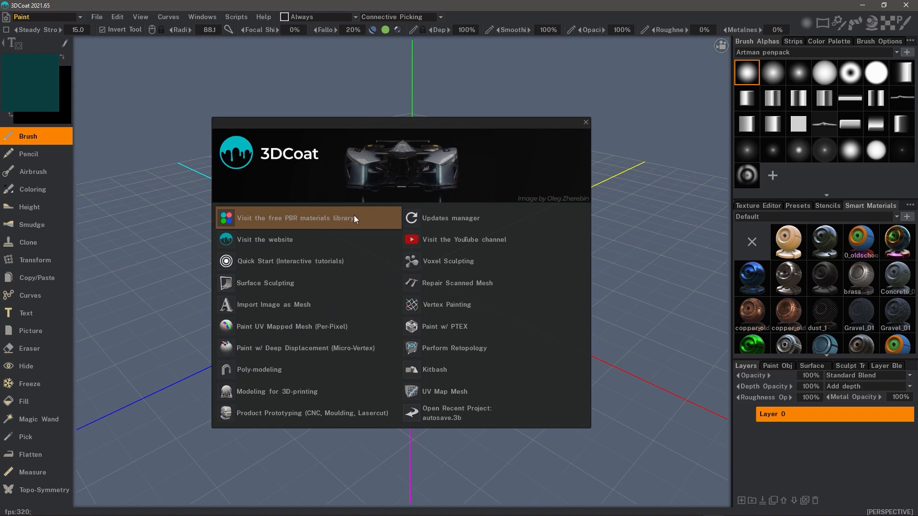
pyautogui.moveTo(448, 222)
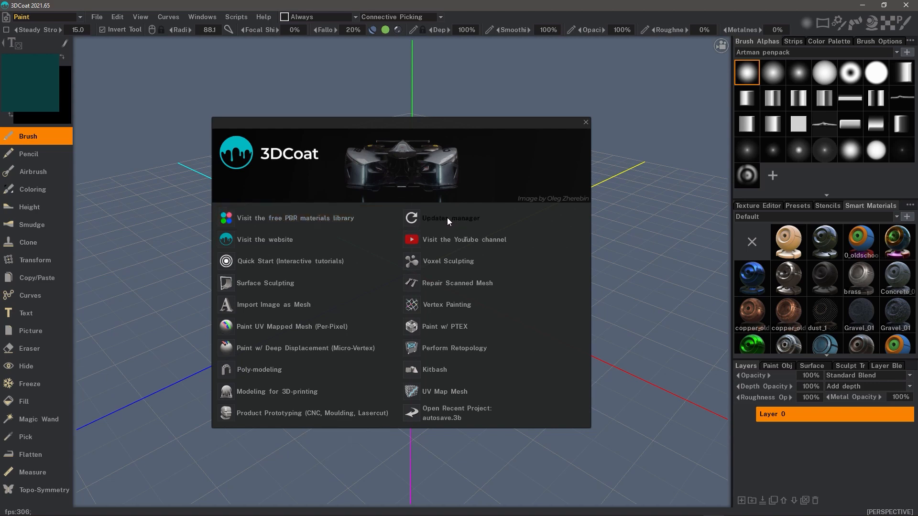
pyautogui.moveTo(487, 220)
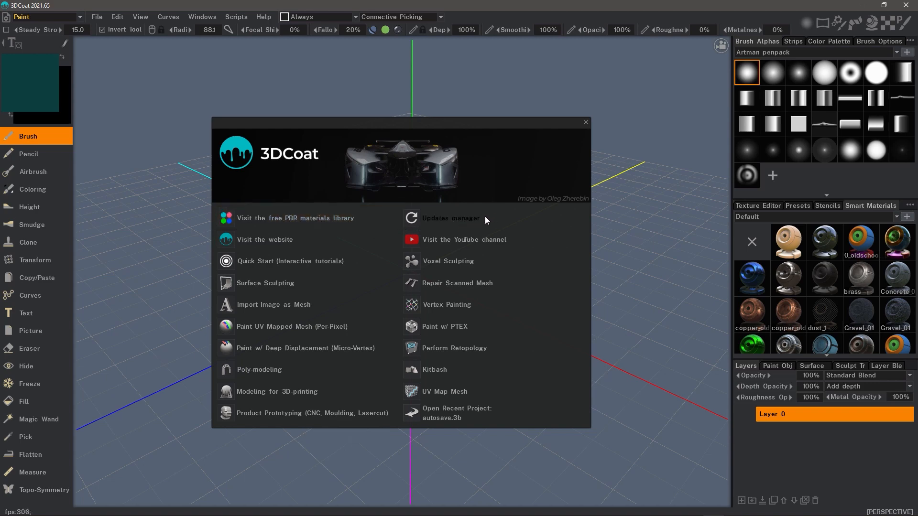
pyautogui.moveTo(467, 223)
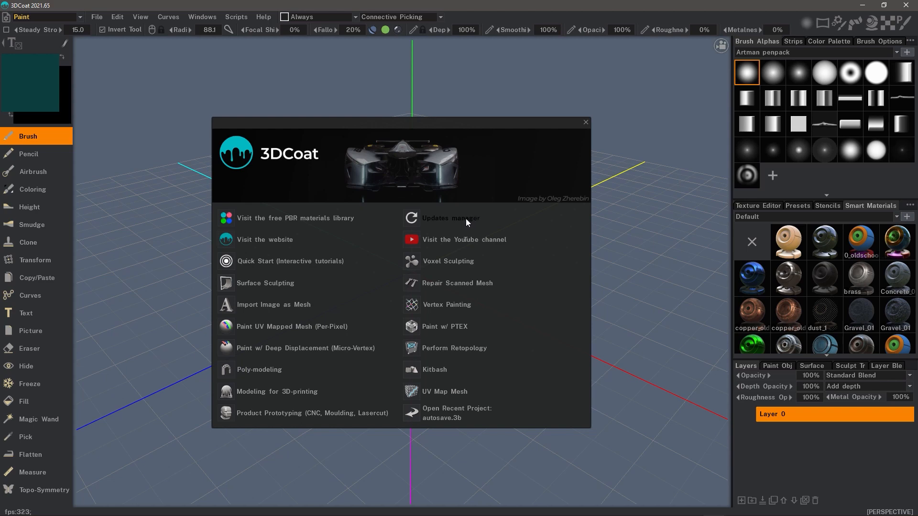
pyautogui.moveTo(463, 226)
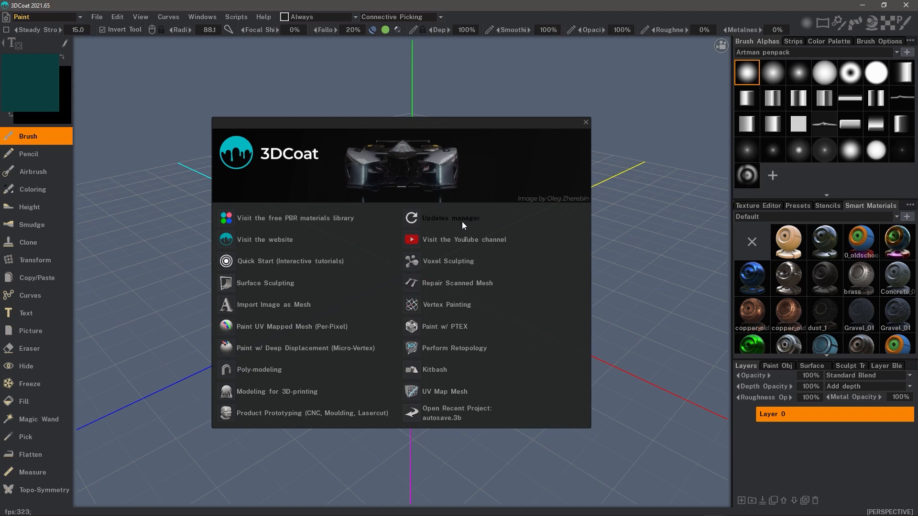
pyautogui.moveTo(464, 221)
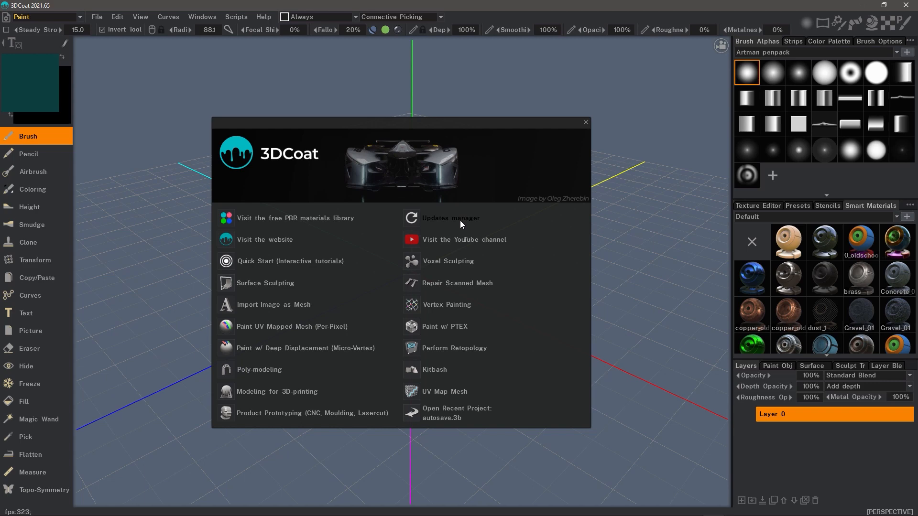
pyautogui.moveTo(452, 223)
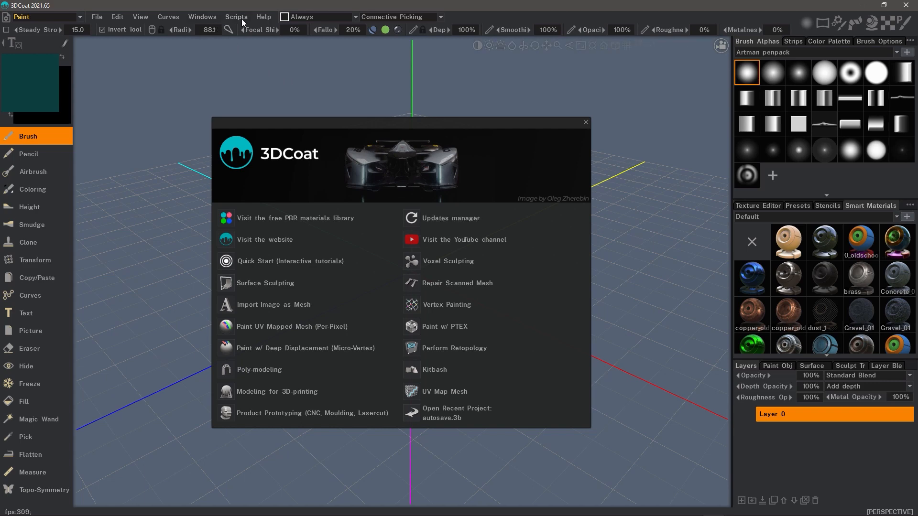
# Select build 2021.65 in the 3DCoat versions manager list
pyautogui.click(264, 17)
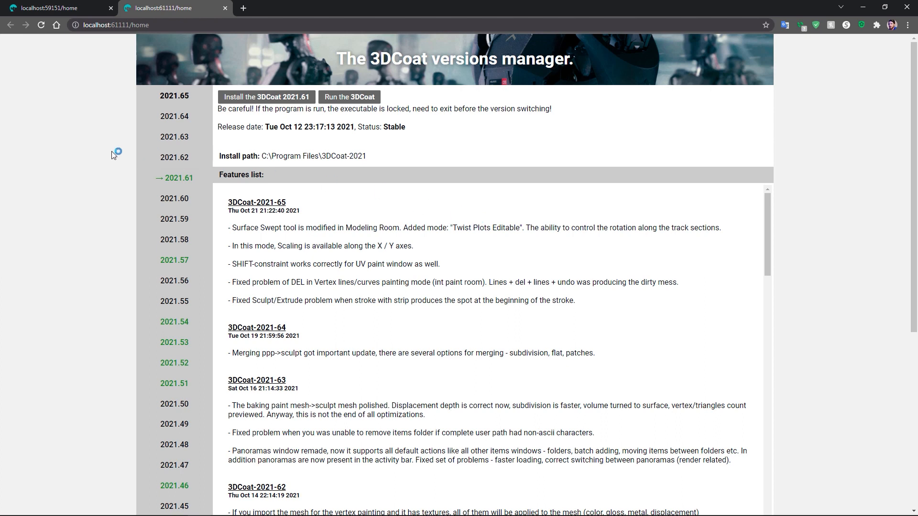
pyautogui.moveTo(91, 165)
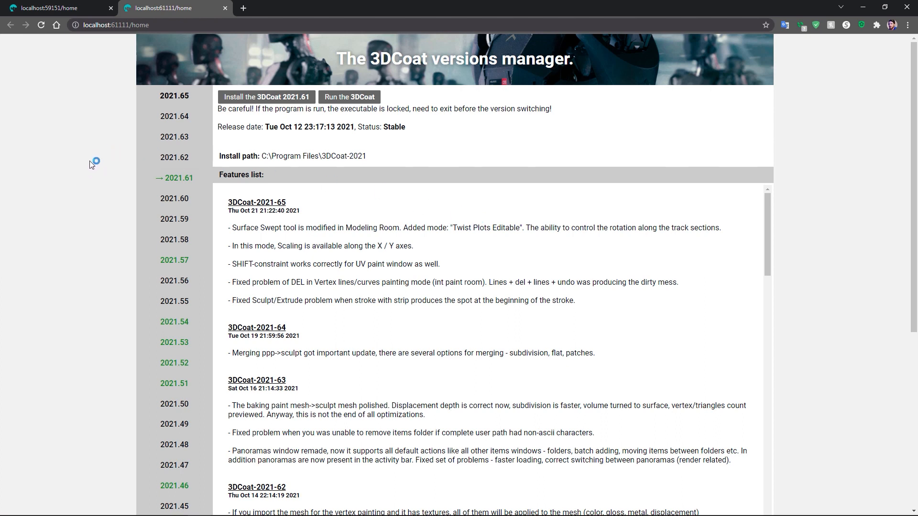
pyautogui.moveTo(333, 236)
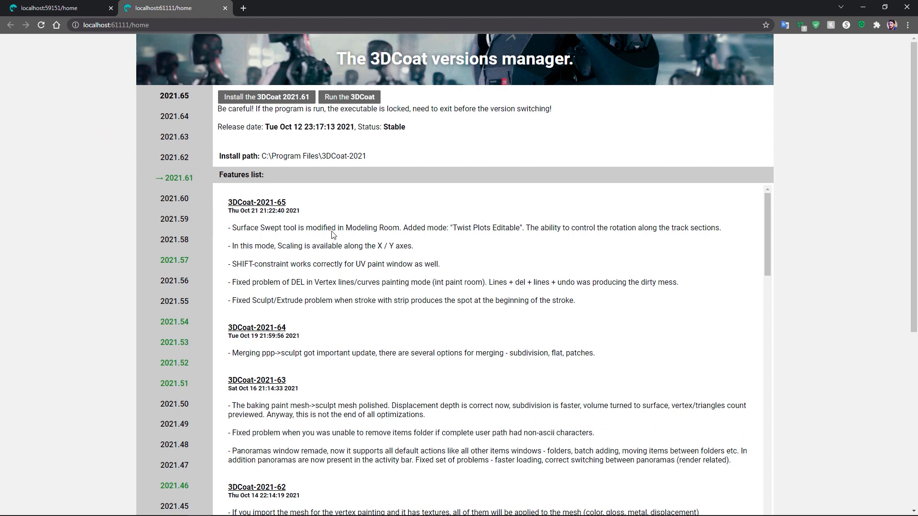
pyautogui.moveTo(330, 431)
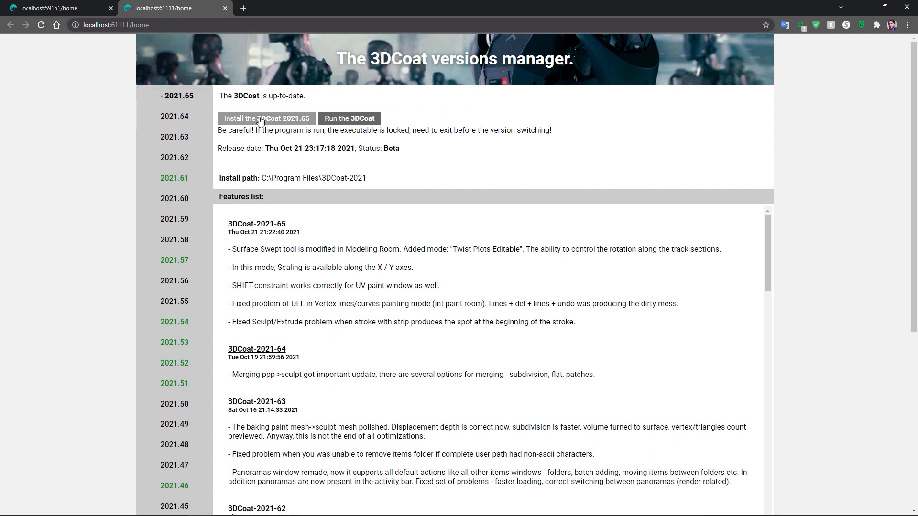
pyautogui.moveTo(275, 124)
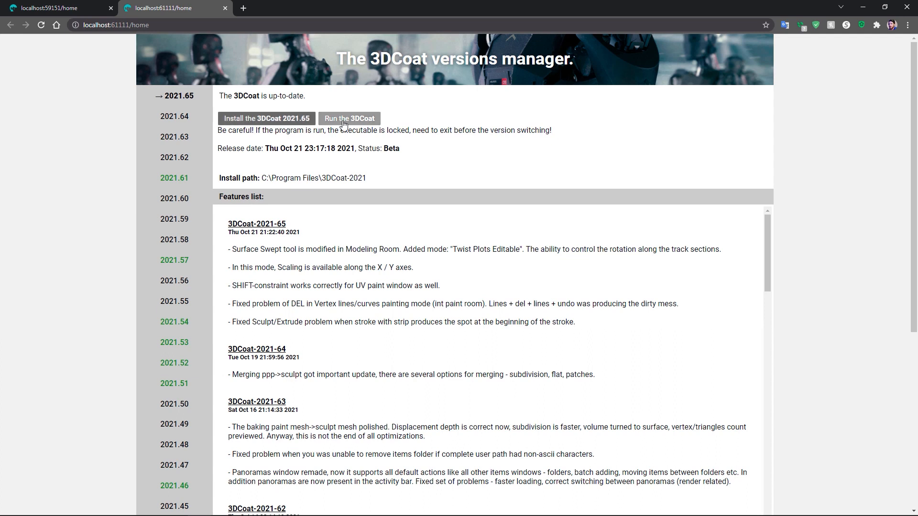
pyautogui.moveTo(374, 123)
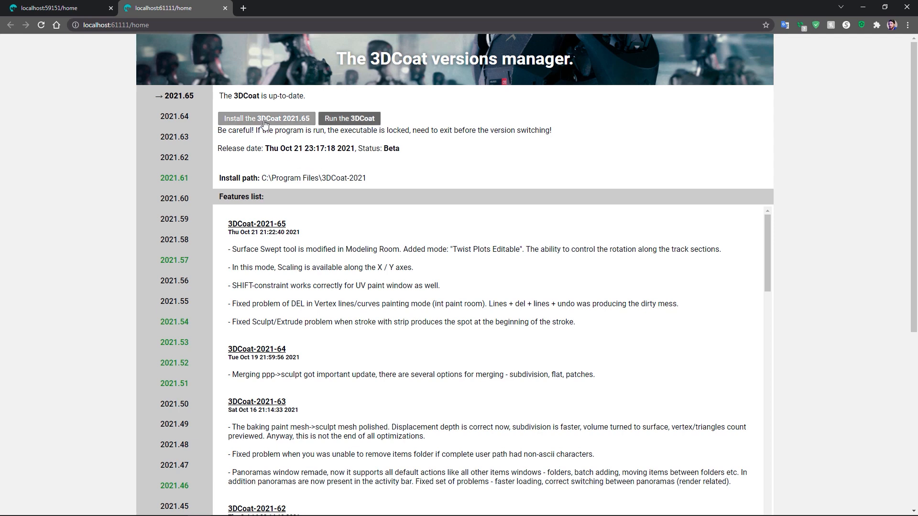
pyautogui.moveTo(270, 126)
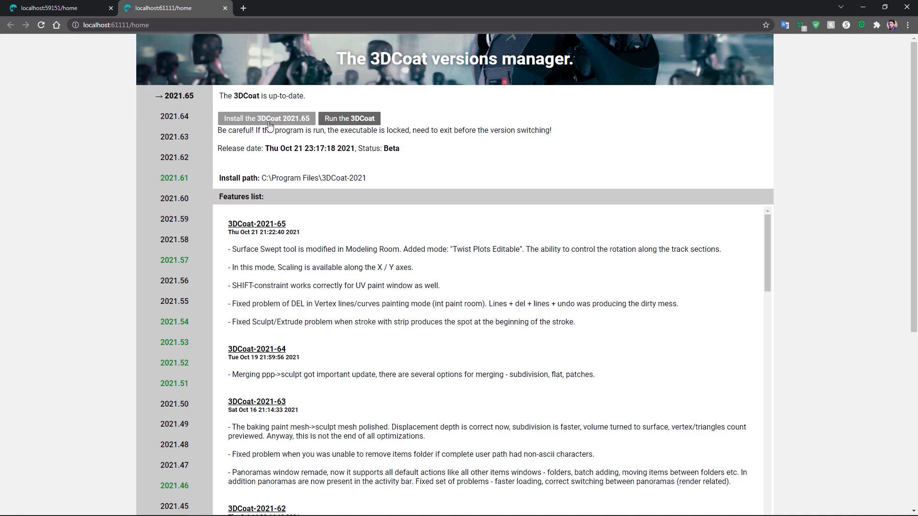
# Open the Paint room dropdown at top-left to list the workspace rooms over the ship
pyautogui.click(349, 118)
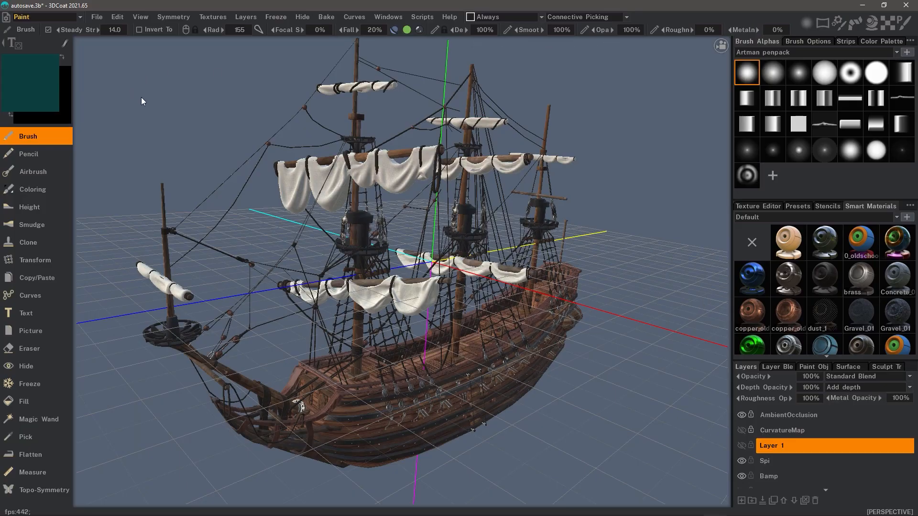
pyautogui.moveTo(146, 104)
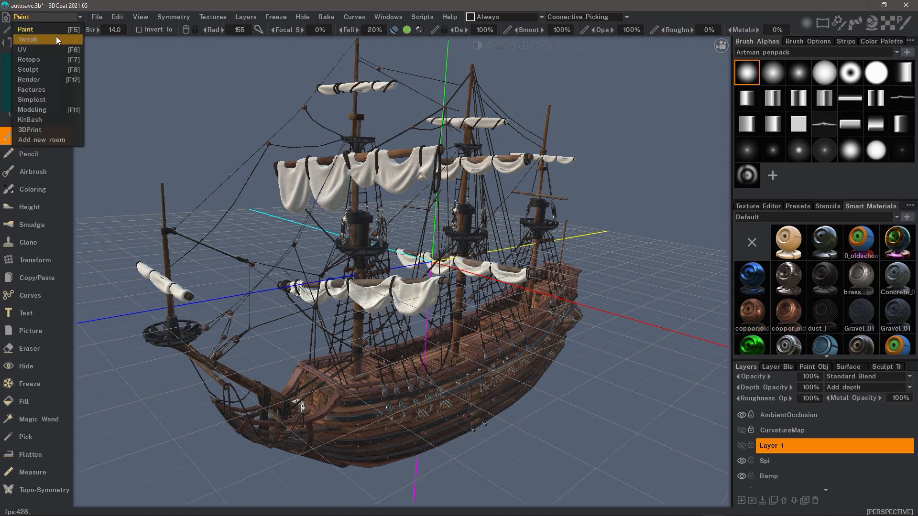
pyautogui.moveTo(71, 42)
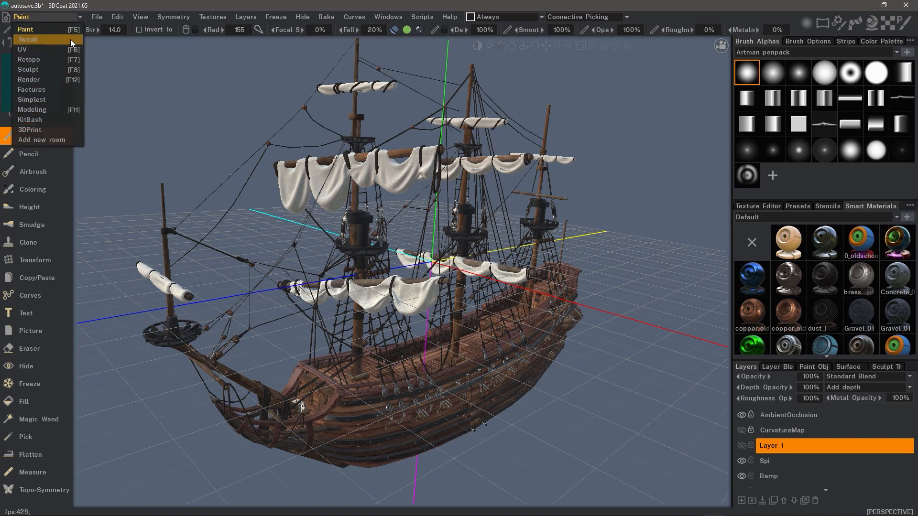
pyautogui.moveTo(51, 43)
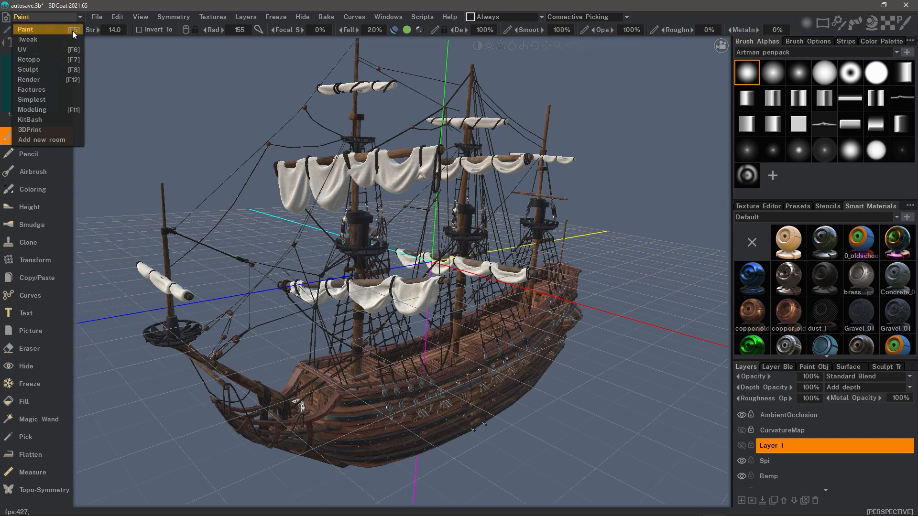
pyautogui.moveTo(54, 153)
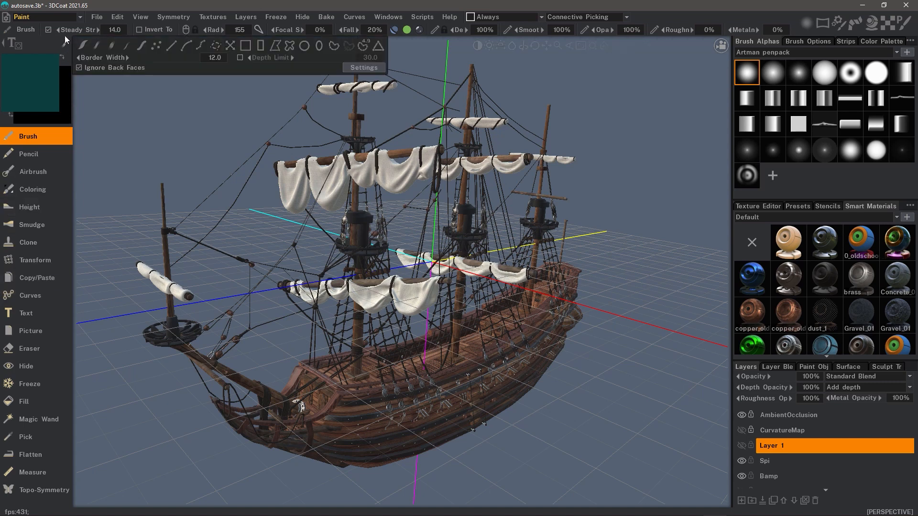
pyautogui.click(48, 17)
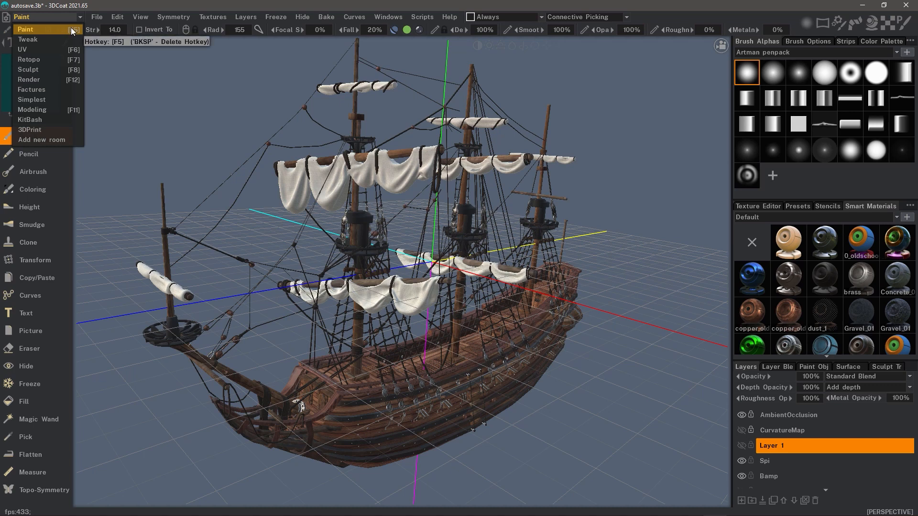
# Switch the left painting toolbar to its compact icon-only mode
pyautogui.click(25, 30)
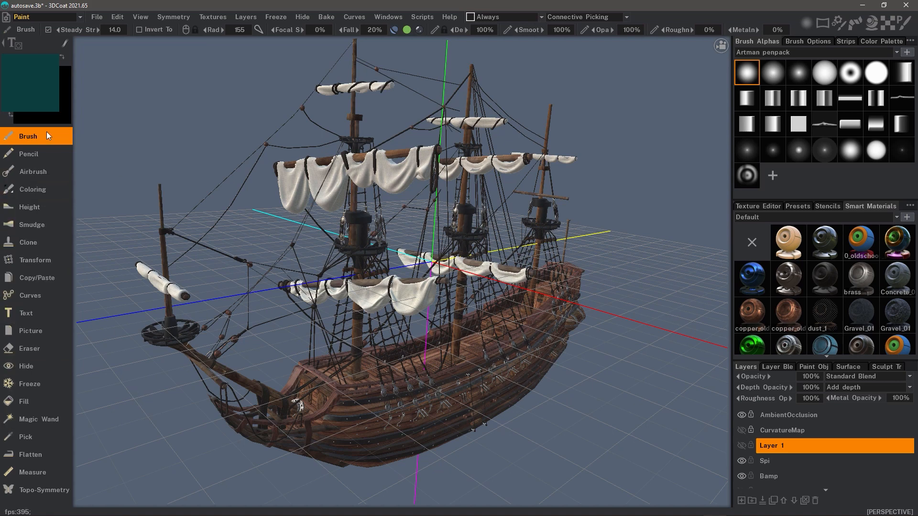
pyautogui.moveTo(43, 475)
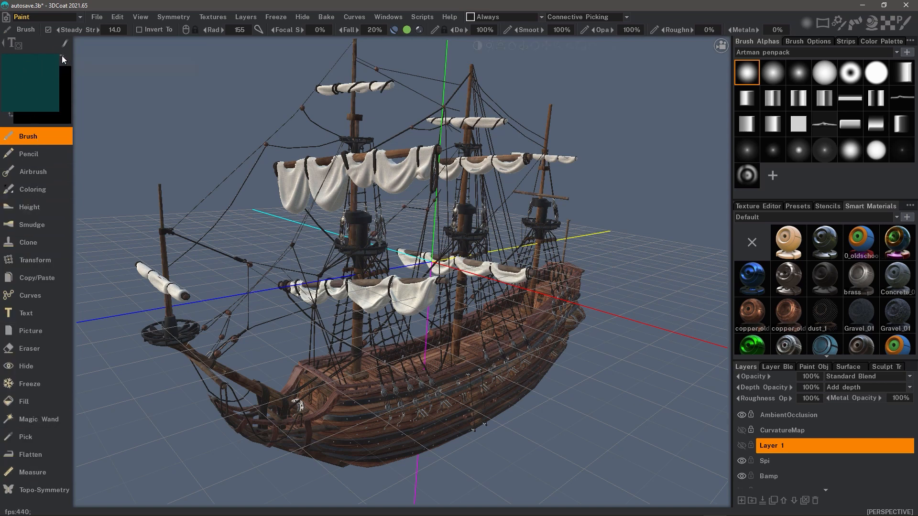
pyautogui.moveTo(49, 96)
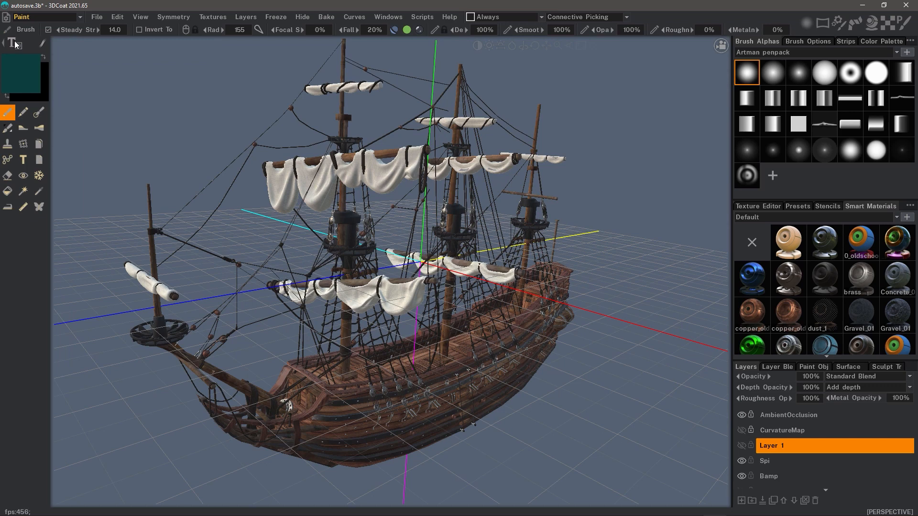
# Expand the named tool list, show the Texture Editor, and select Pencil then Fill
pyautogui.click(25, 29)
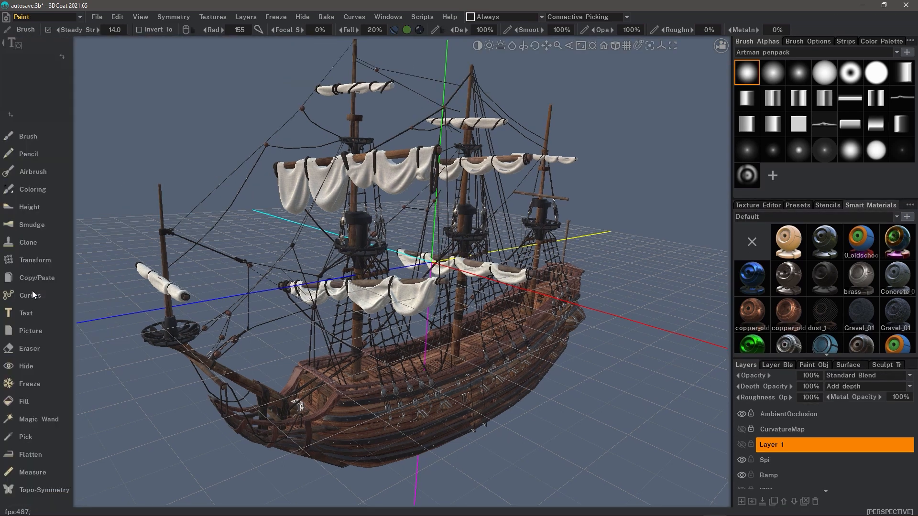
pyautogui.click(28, 136)
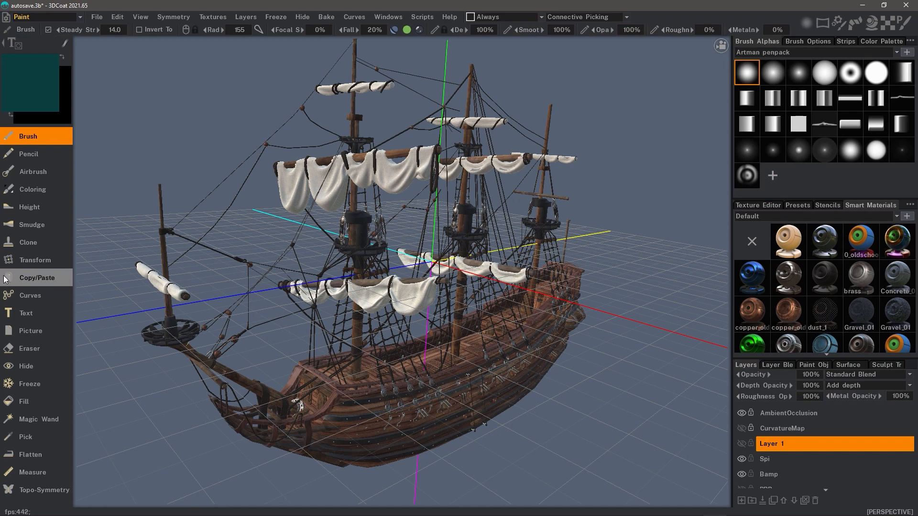
pyautogui.moveTo(122, 353)
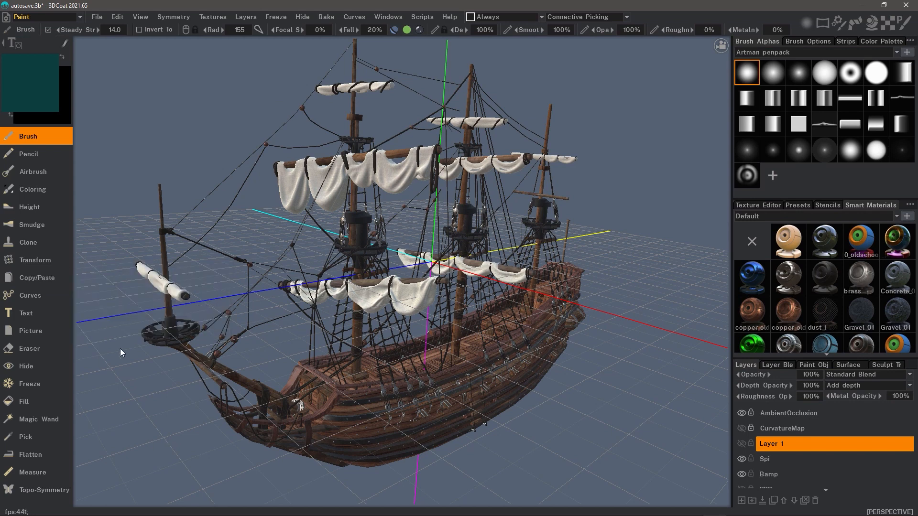
pyautogui.moveTo(74, 511)
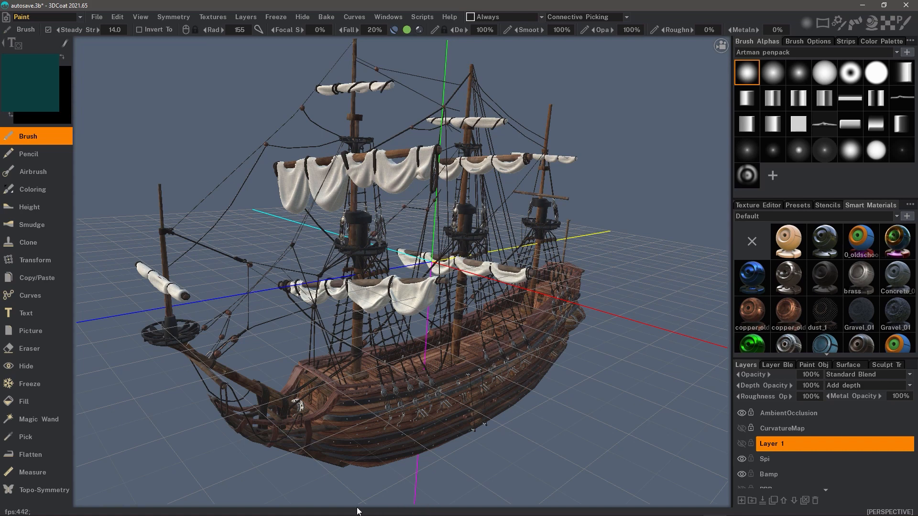
pyautogui.moveTo(38, 30)
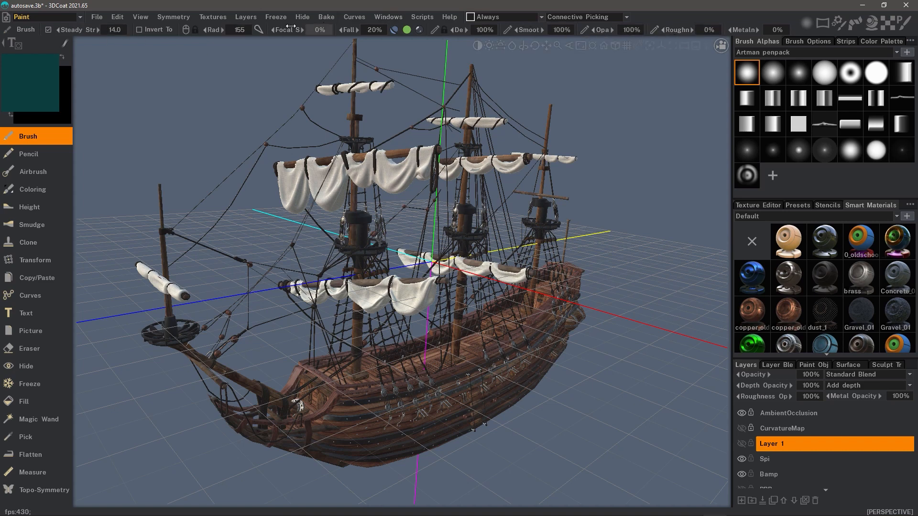
pyautogui.click(527, 29)
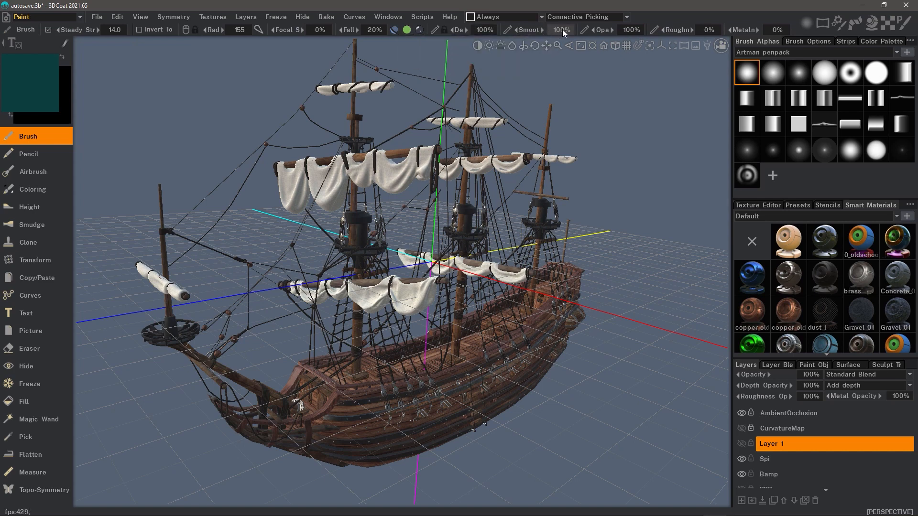
pyautogui.click(29, 153)
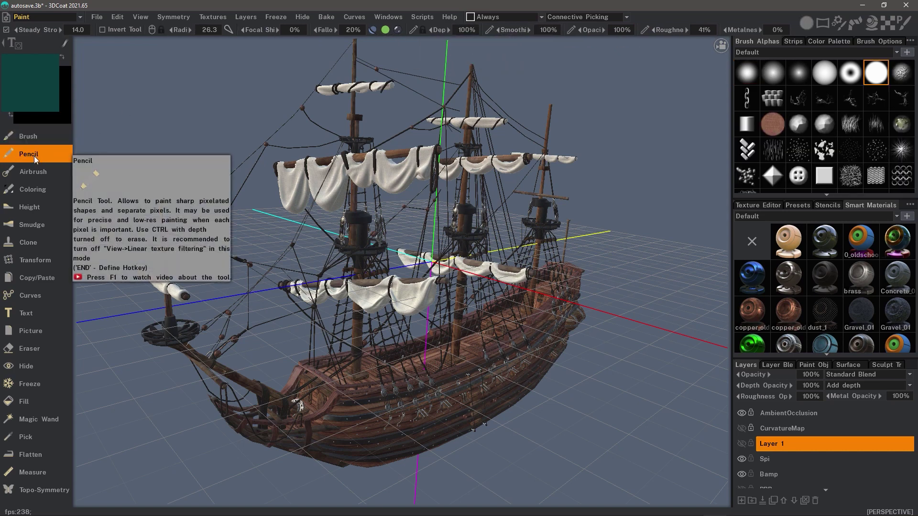
pyautogui.moveTo(16, 349)
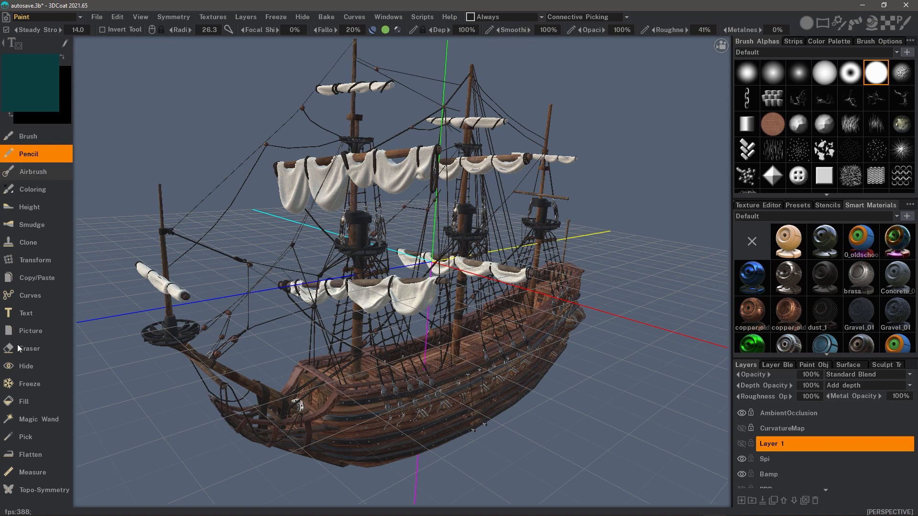
pyautogui.click(25, 402)
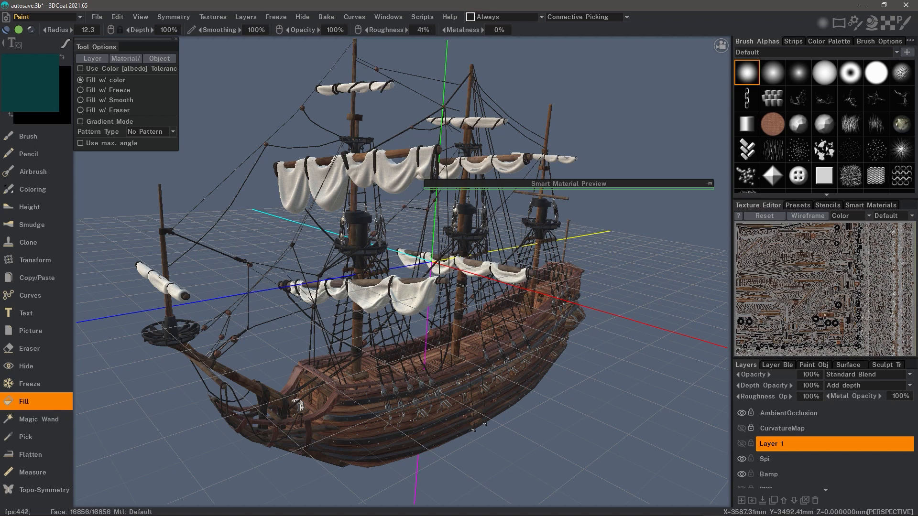
pyautogui.moveTo(620, 387)
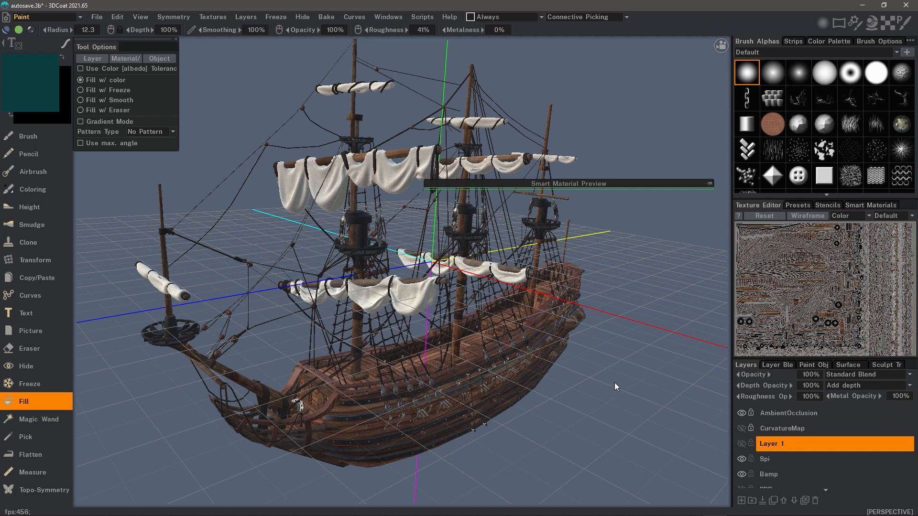
pyautogui.moveTo(221, 137)
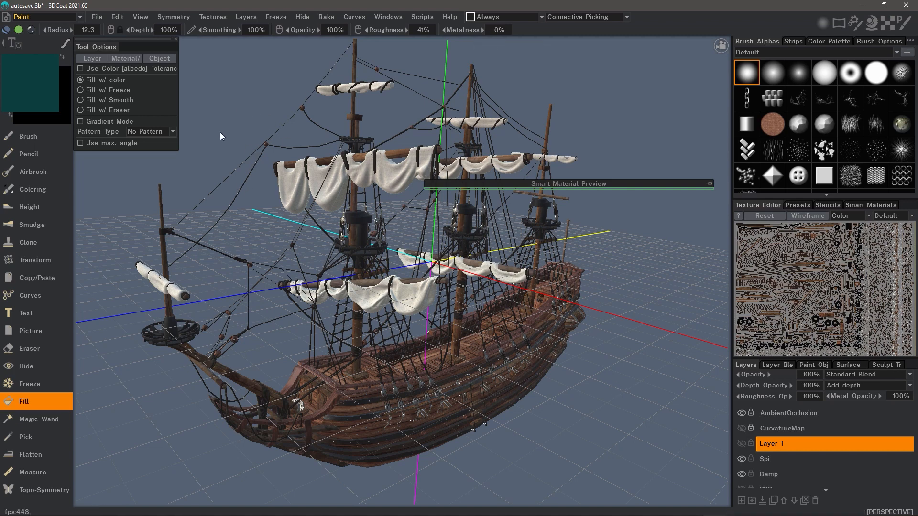
pyautogui.click(140, 17)
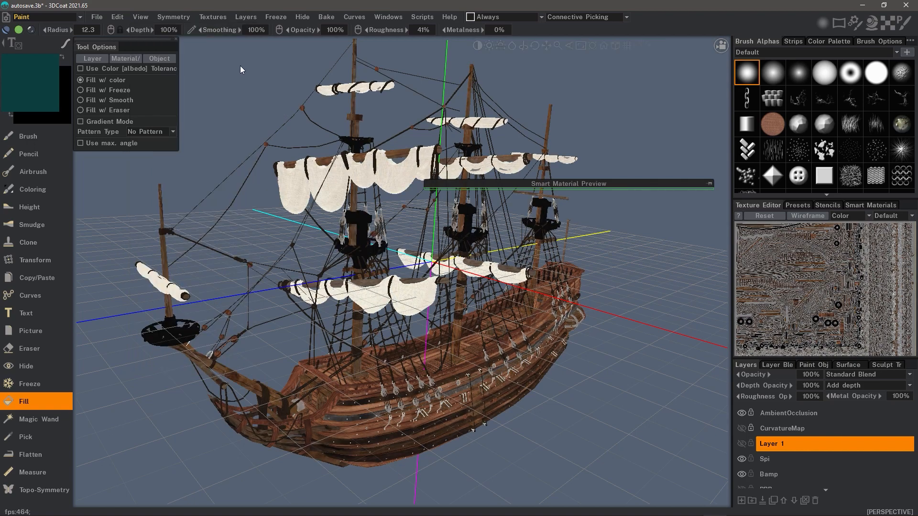
pyautogui.click(140, 17)
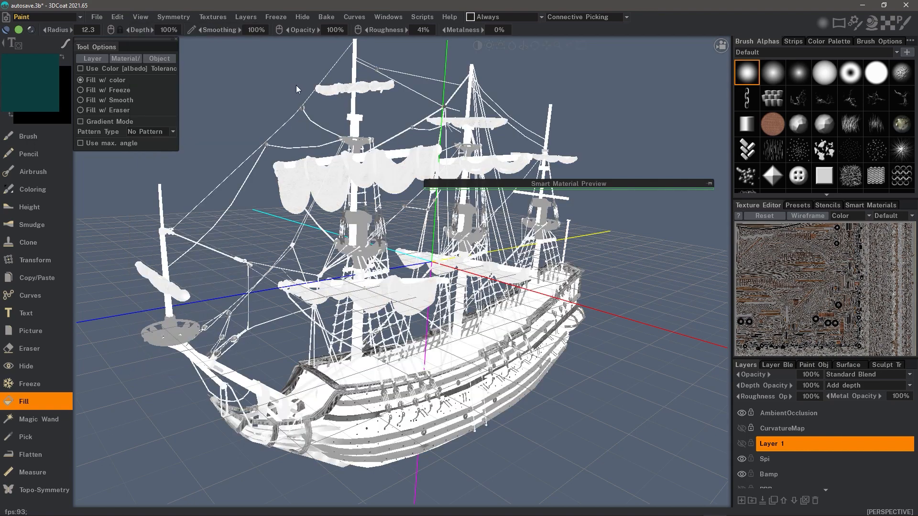
pyautogui.click(140, 16)
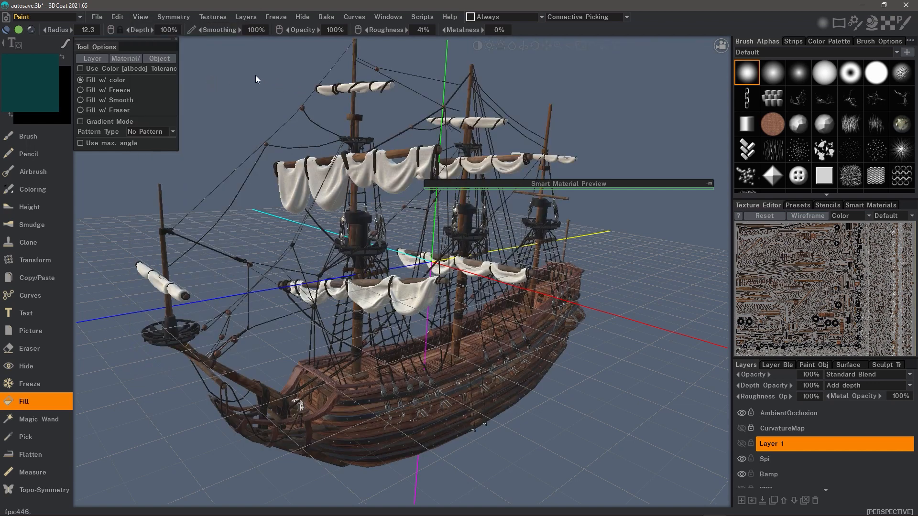
pyautogui.click(141, 16)
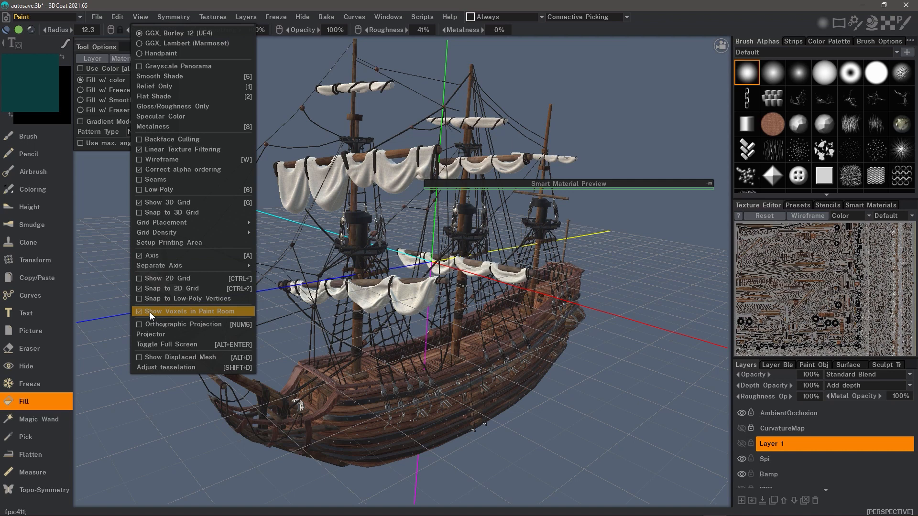
pyautogui.moveTo(159, 312)
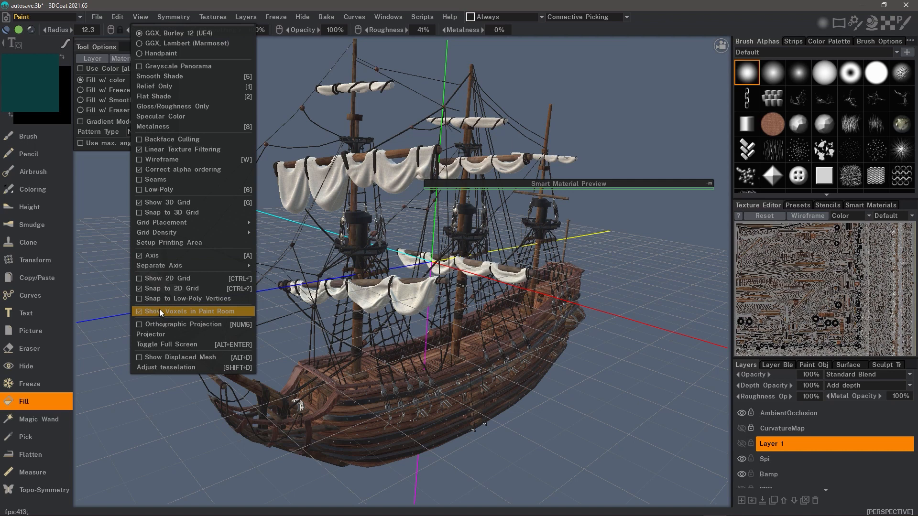
pyautogui.moveTo(285, 313)
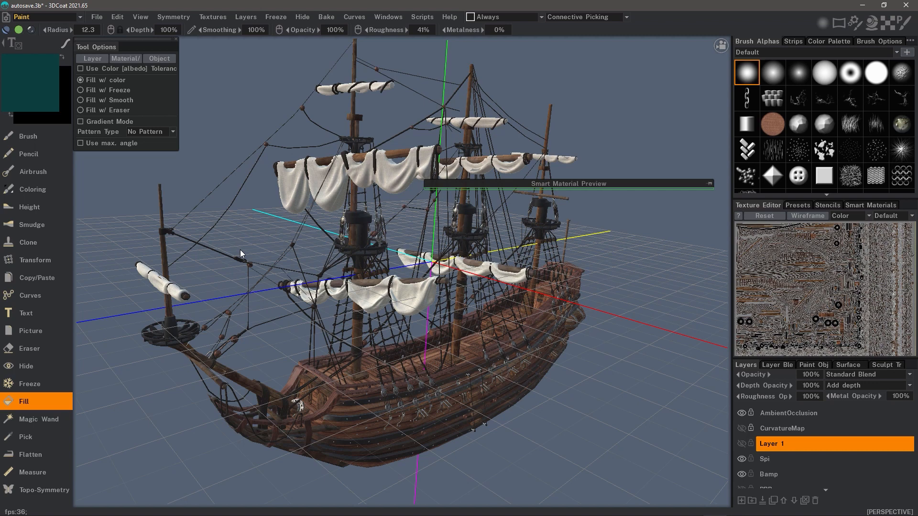
pyautogui.click(97, 16)
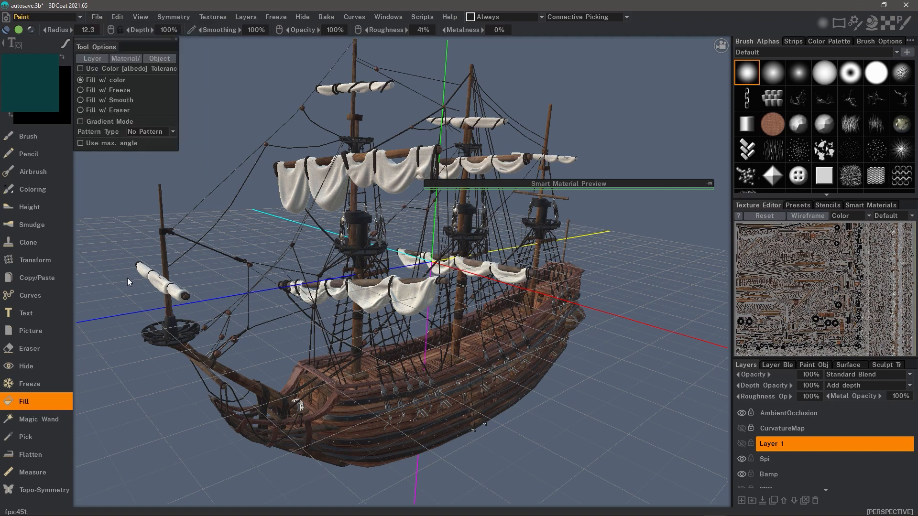
pyautogui.moveTo(132, 226)
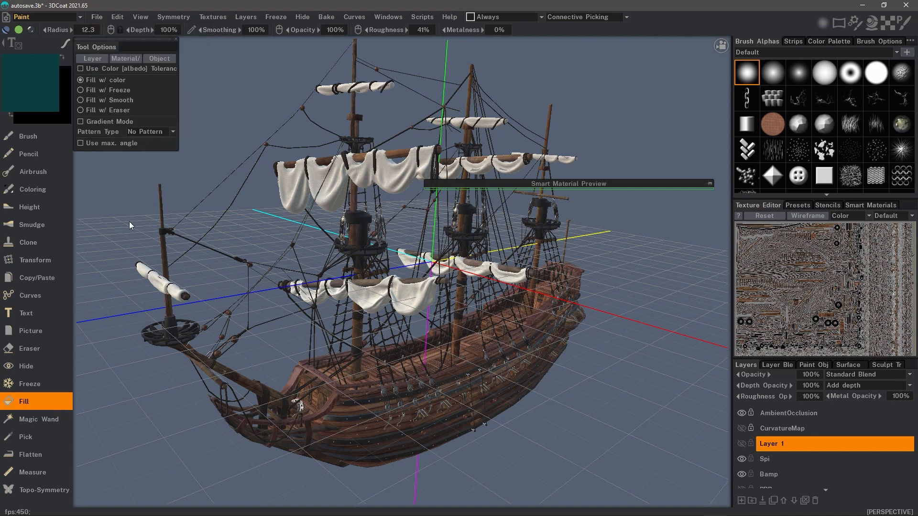
pyautogui.click(36, 17)
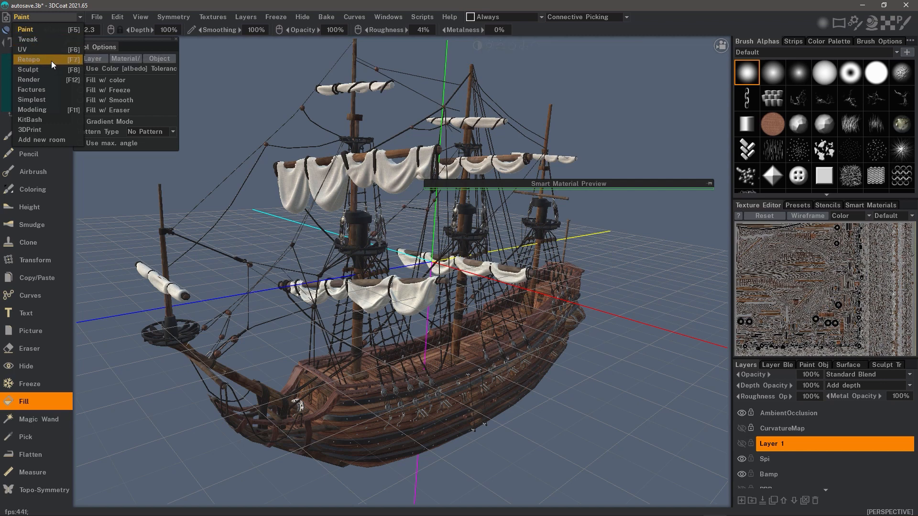
pyautogui.moveTo(79, 127)
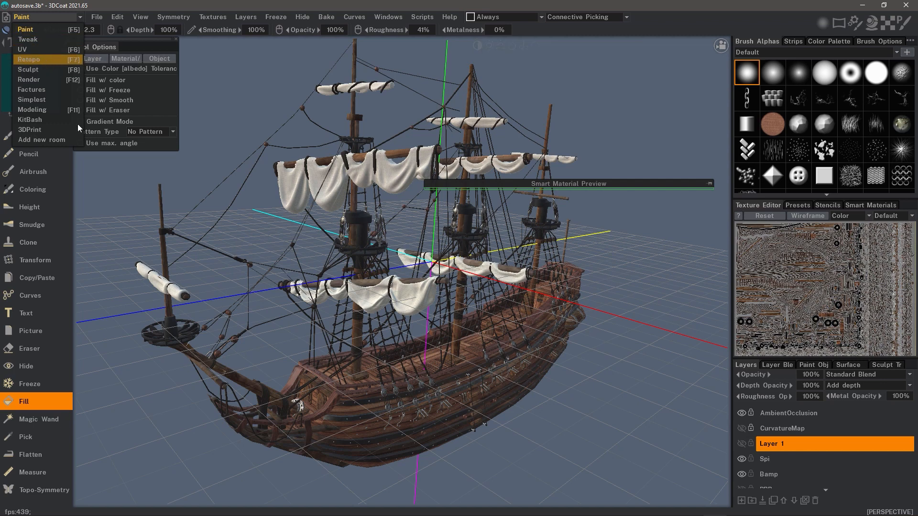
pyautogui.click(29, 59)
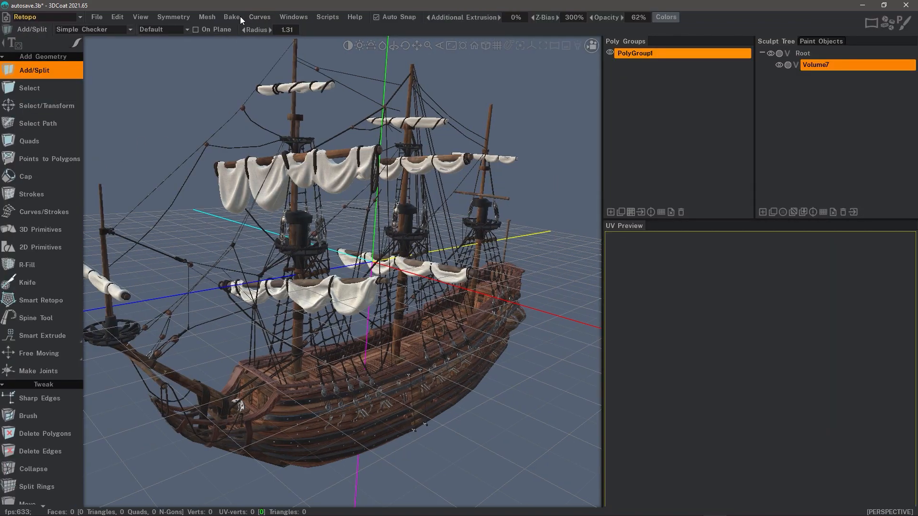
pyautogui.click(231, 17)
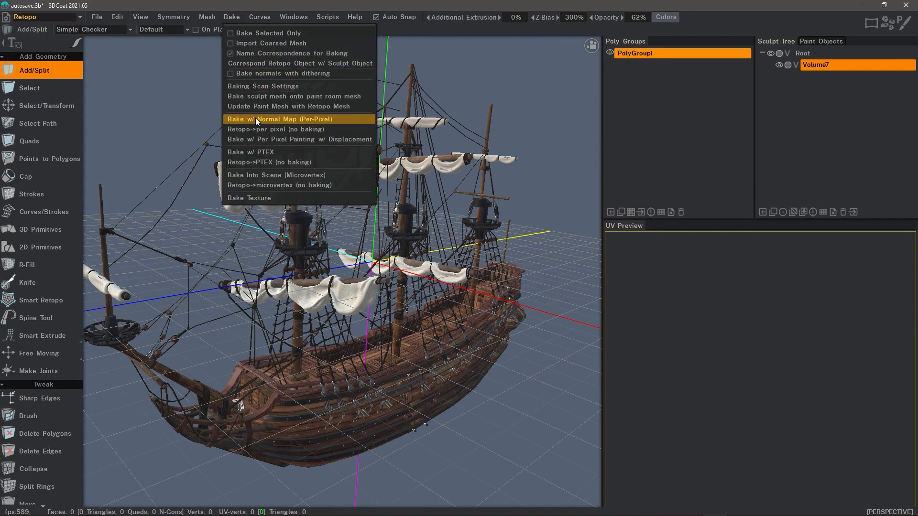
pyautogui.moveTo(263, 120)
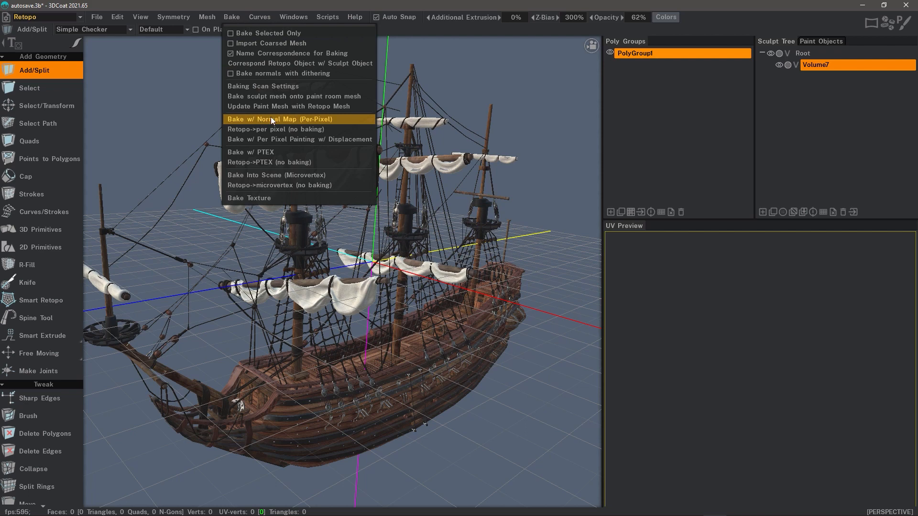
pyautogui.click(120, 145)
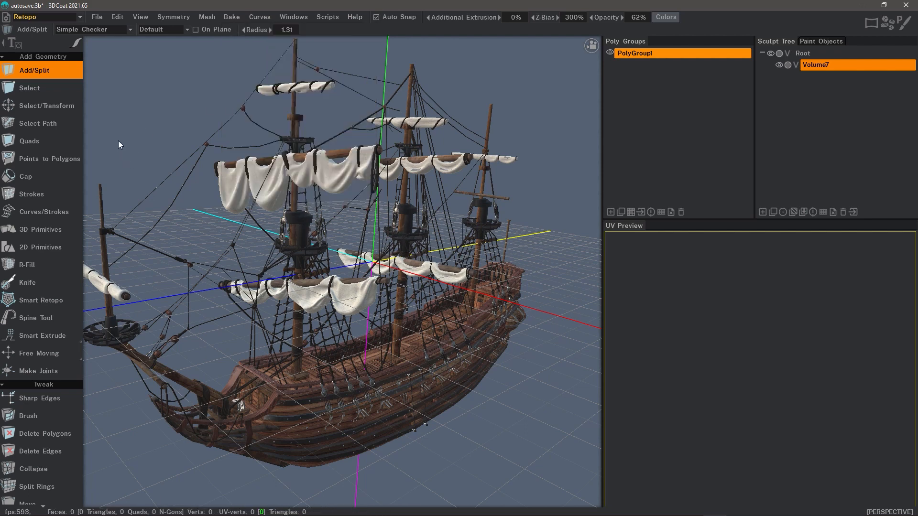
pyautogui.moveTo(146, 102)
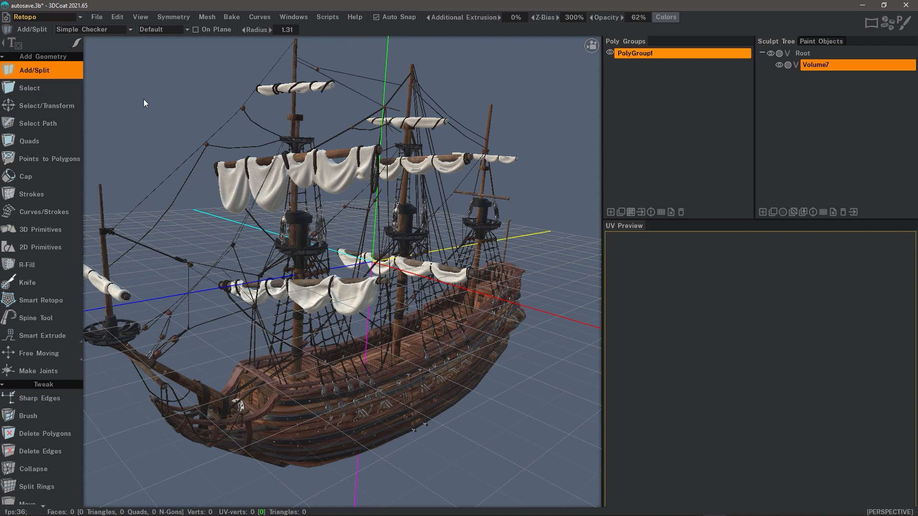
pyautogui.click(33, 16)
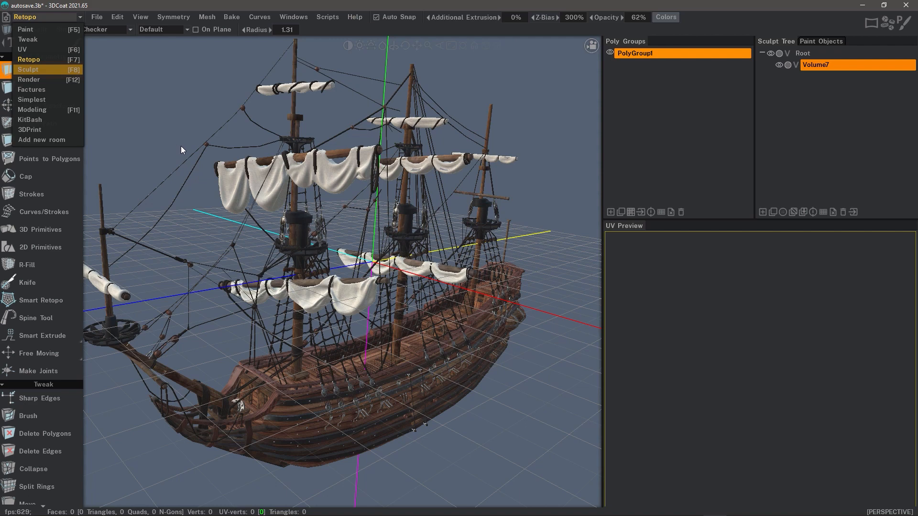
# Choose Sculpt from the room dropdown, showing the empty grid scene
pyautogui.click(28, 70)
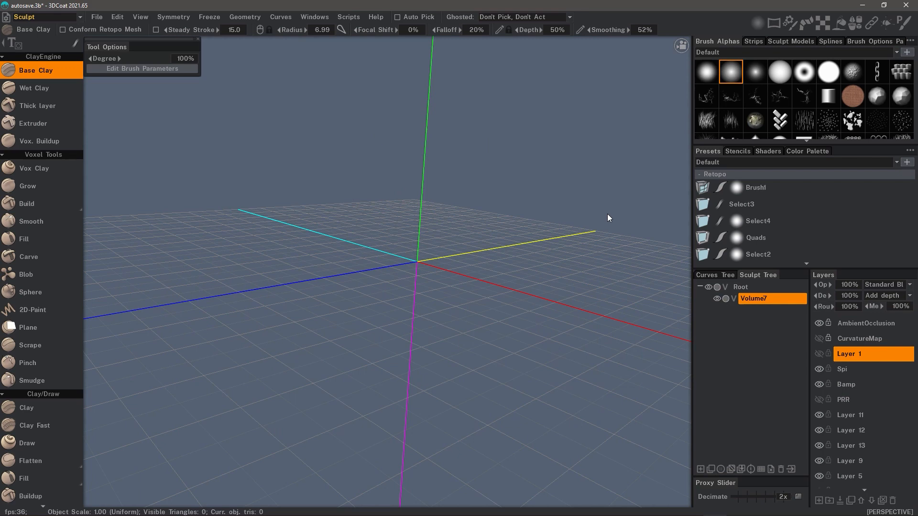
pyautogui.moveTo(346, 232)
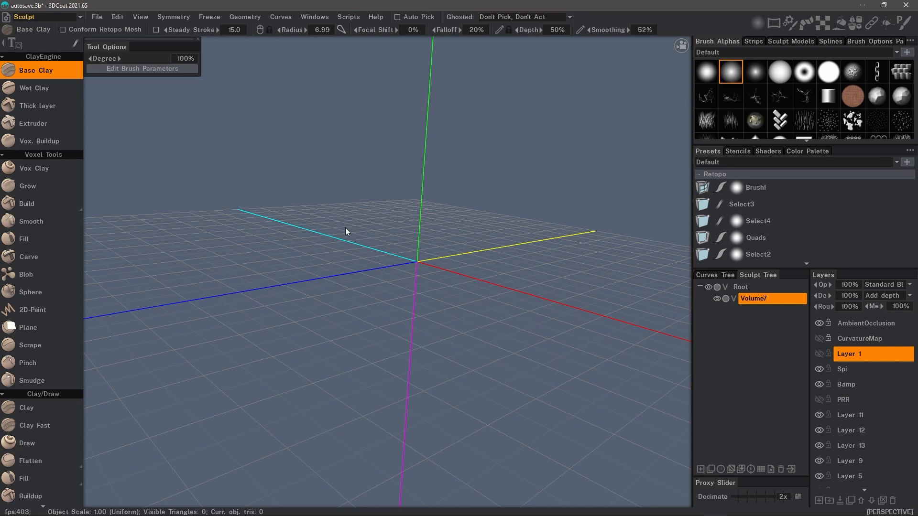
# Hide all panels with Tab and orbit the camera around the empty grid
pyautogui.press('Tab')
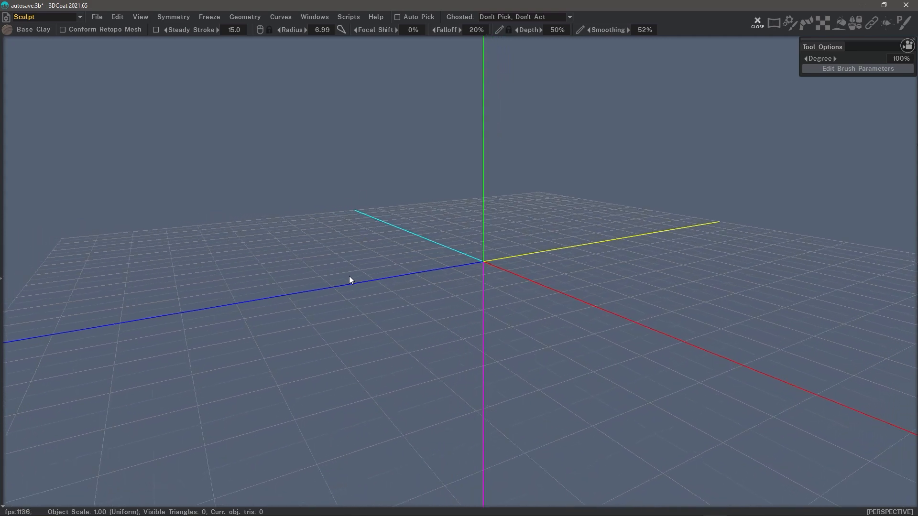
pyautogui.moveTo(350, 280); pyautogui.dragTo(408, 259)
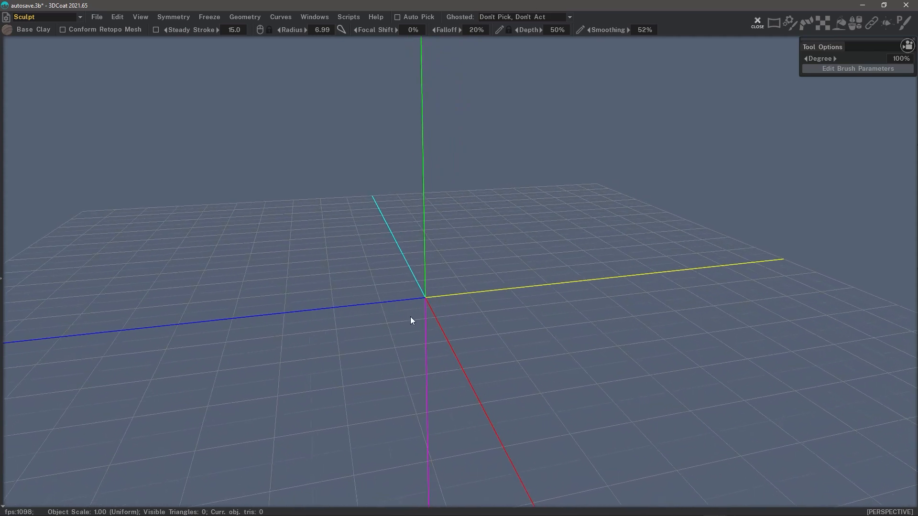
pyautogui.moveTo(412, 320); pyautogui.dragTo(382, 264)
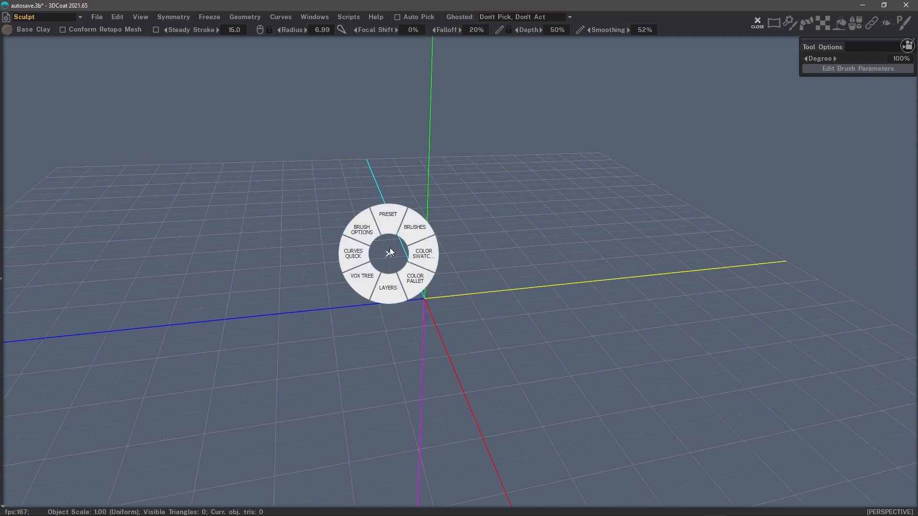
# Pick a gradient-style alpha from the Artman penpack set in the enlarged Brush Alphas palette
pyautogui.click(414, 227)
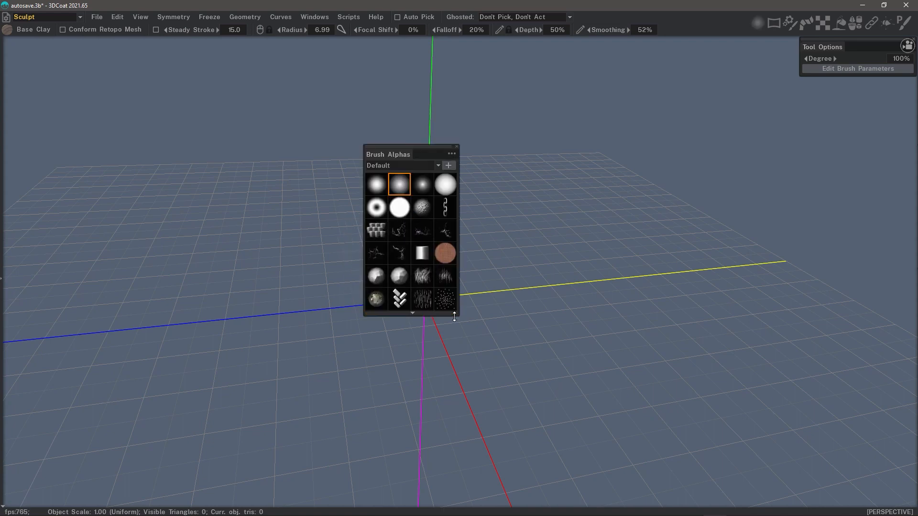
pyautogui.moveTo(454, 316); pyautogui.dragTo(452, 456)
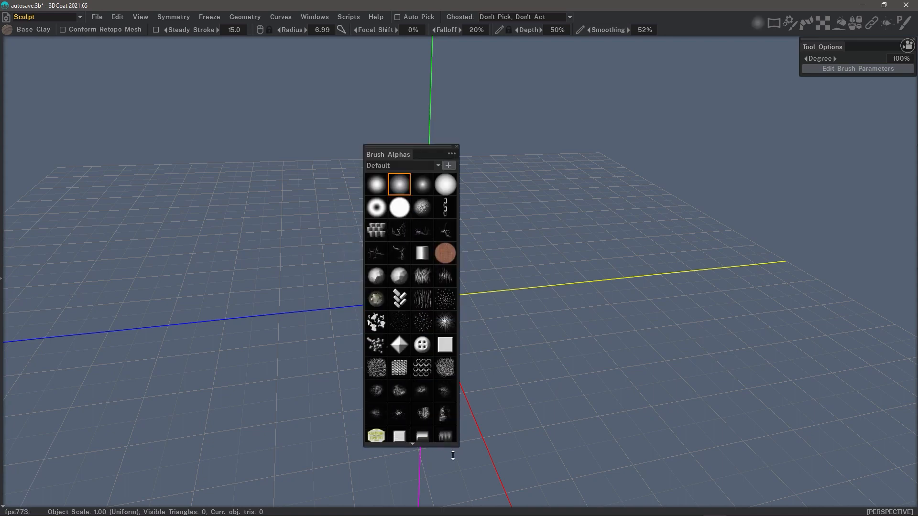
pyautogui.click(403, 166)
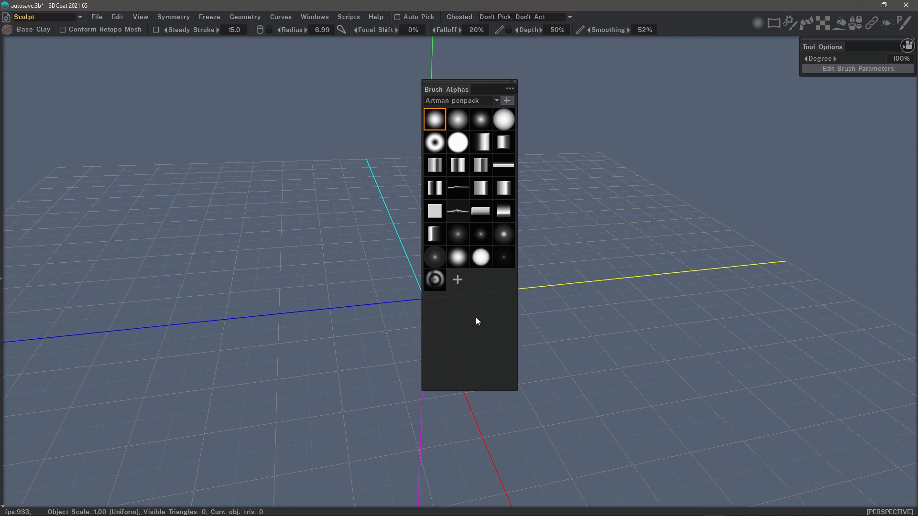
pyautogui.moveTo(483, 281)
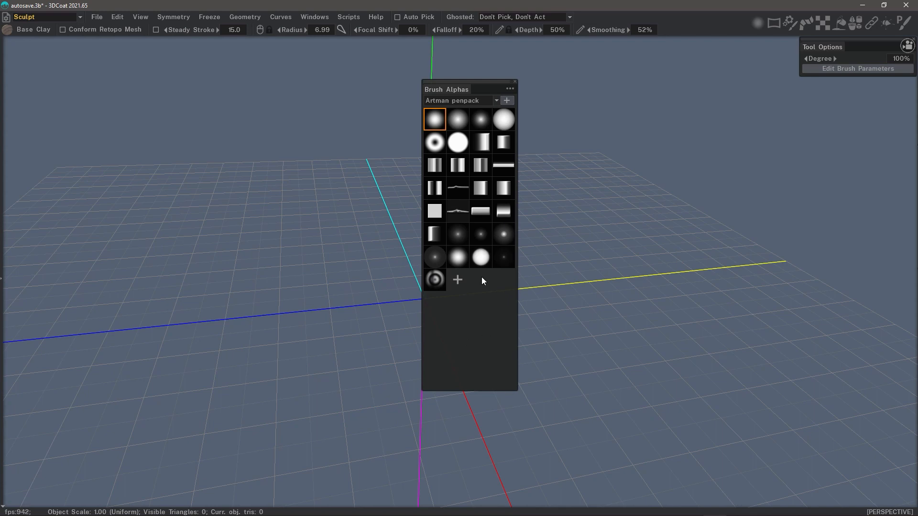
pyautogui.click(503, 142)
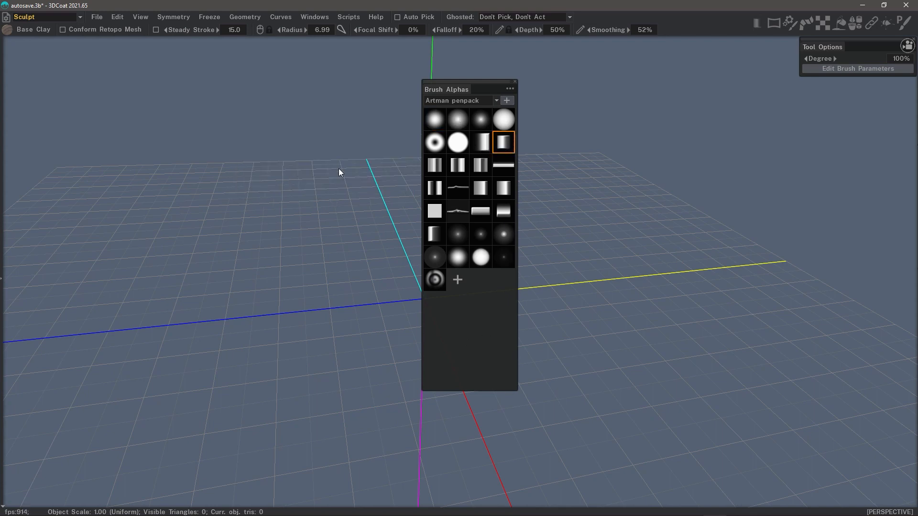
pyautogui.click(514, 82)
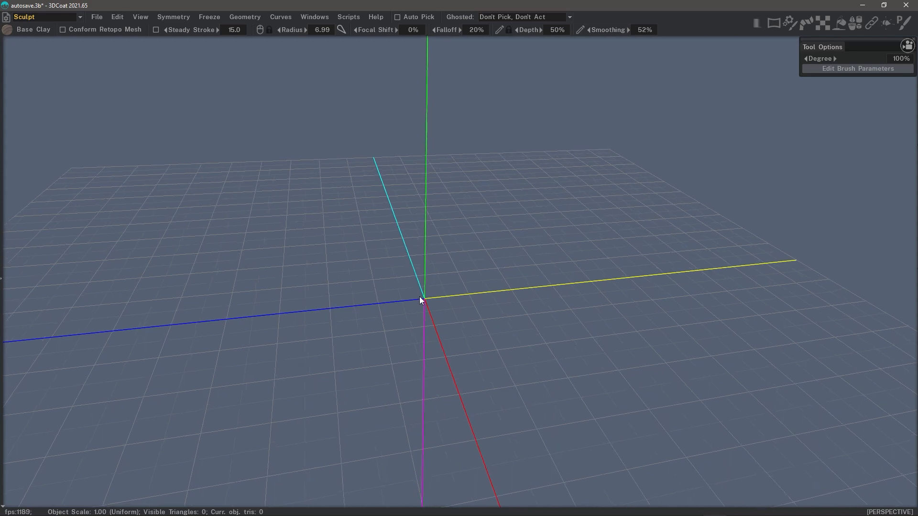
pyautogui.press('Space')
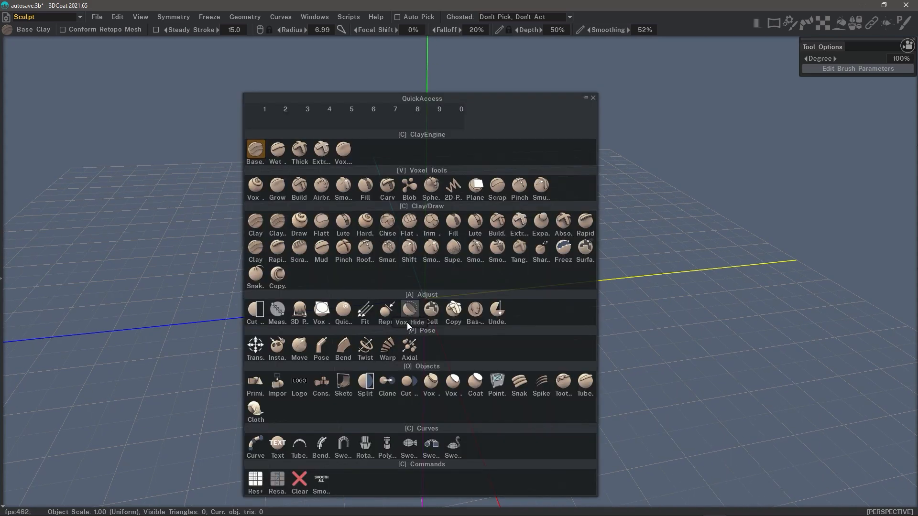
pyautogui.moveTo(279, 111)
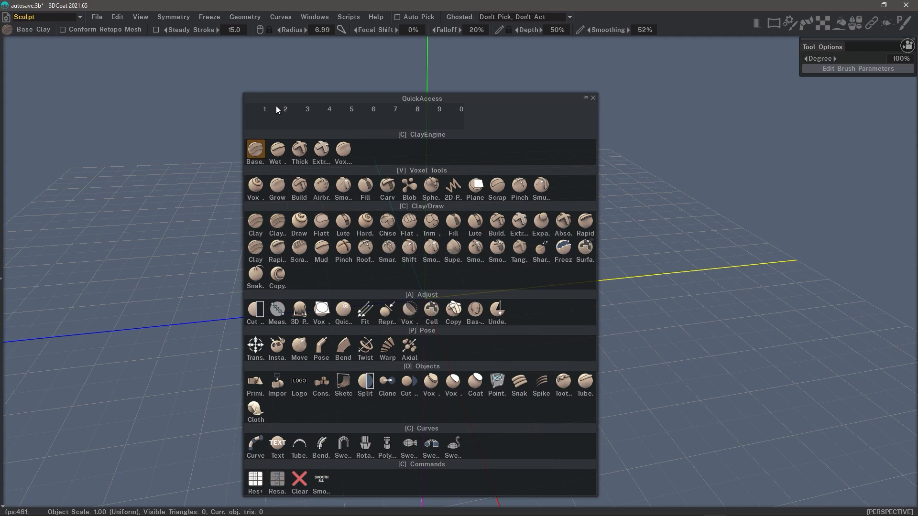
pyautogui.click(593, 98)
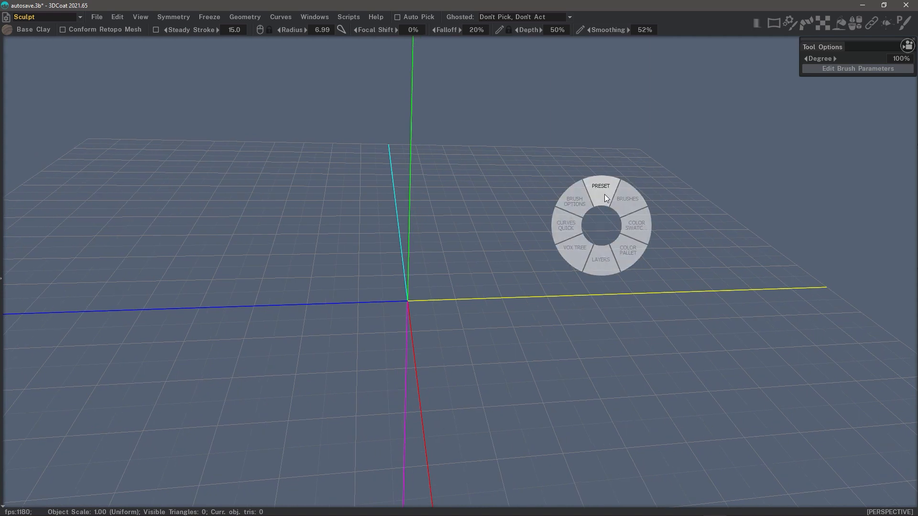
pyautogui.click(600, 186)
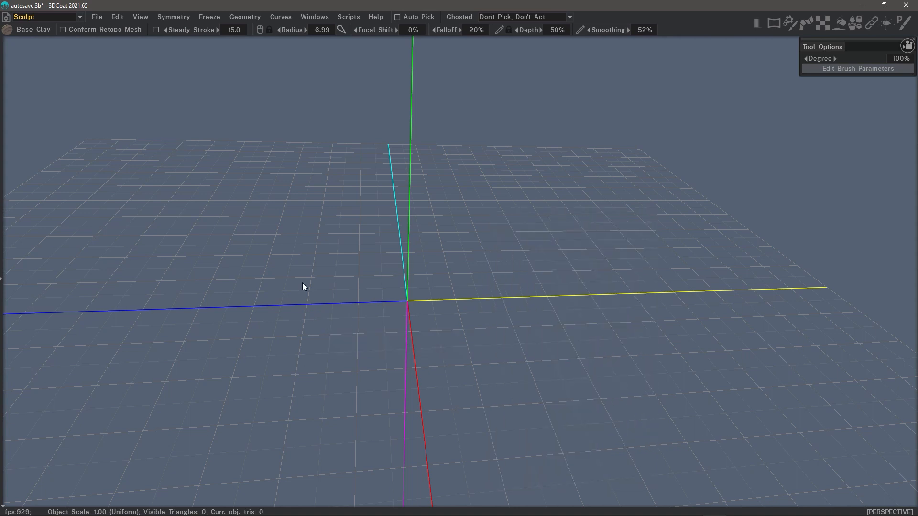
# Restore the side panels with Tab, then open and close the environment map library
pyautogui.press('Tab')
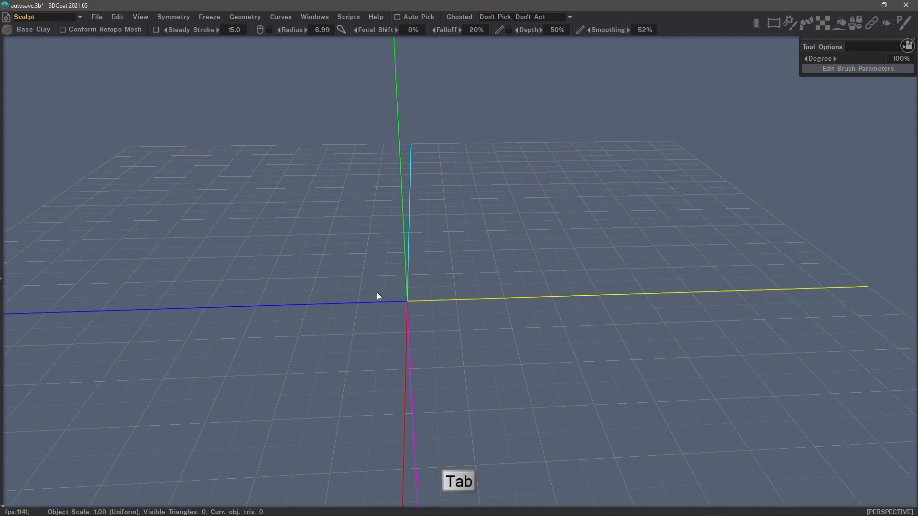
pyautogui.press('Tab')
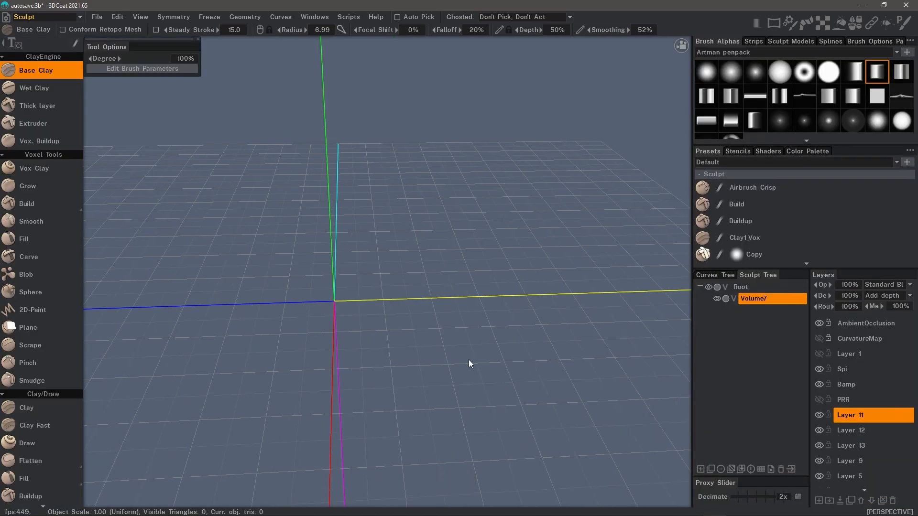
pyautogui.moveTo(650, 77)
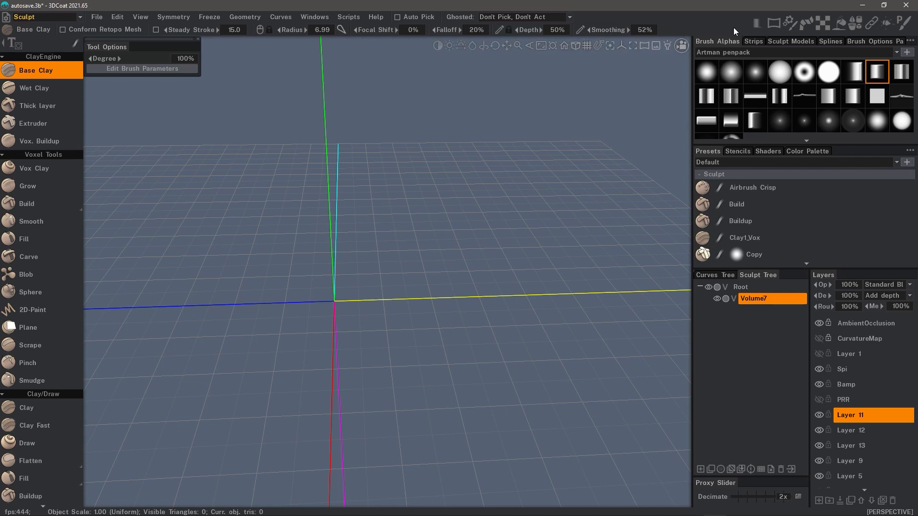
pyautogui.click(772, 21)
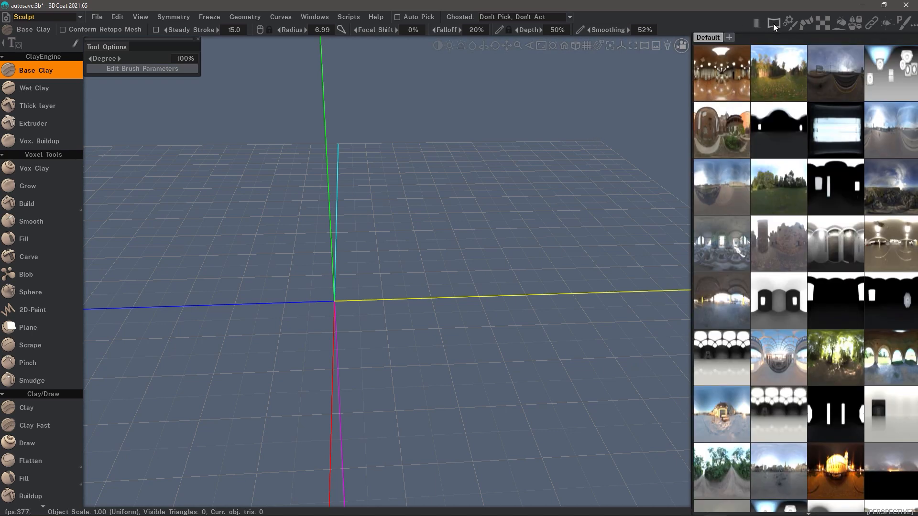
pyautogui.click(773, 21)
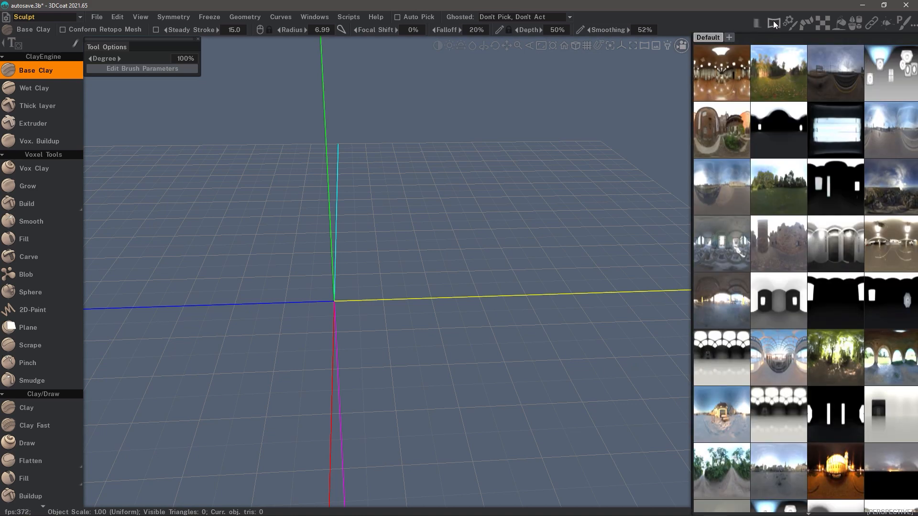
pyautogui.moveTo(765, 454)
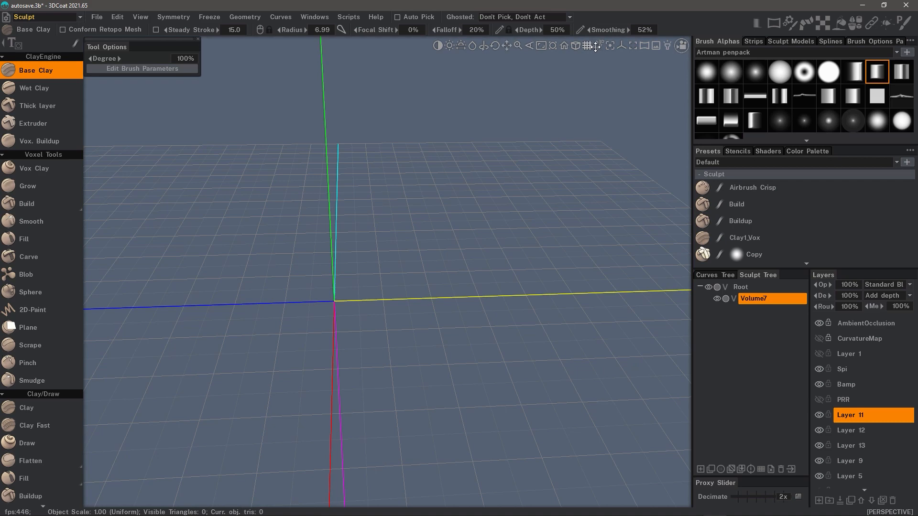
pyautogui.moveTo(679, 45)
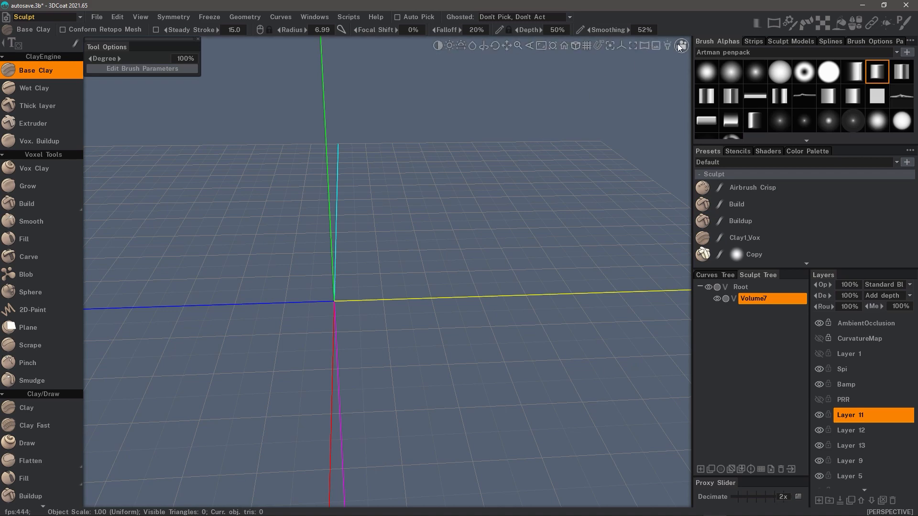
# Show a background image, angle the view into perspective, and save a camera shortcut
pyautogui.click(679, 45)
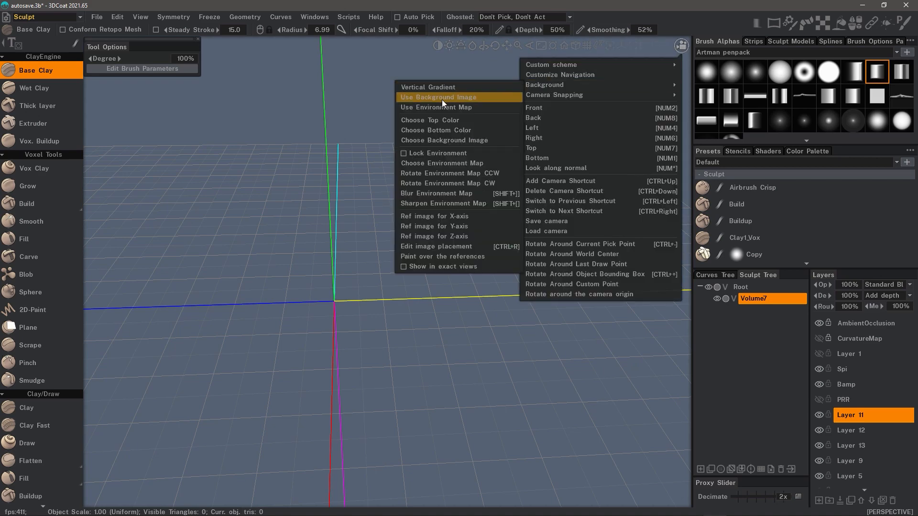
pyautogui.click(438, 97)
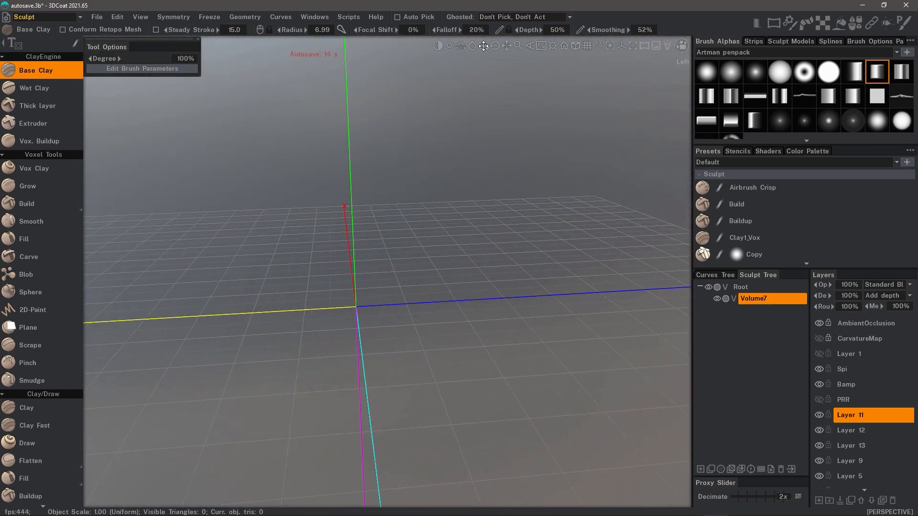
pyautogui.moveTo(528, 46)
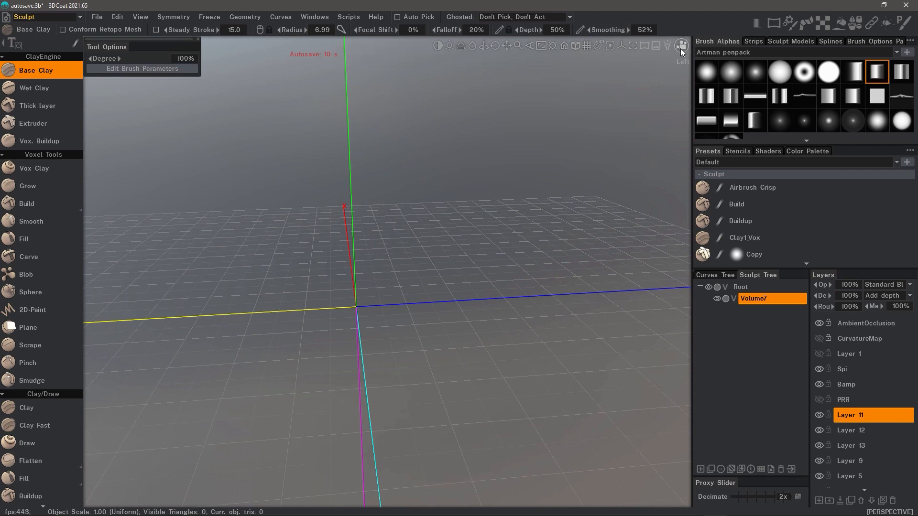
pyautogui.click(680, 46)
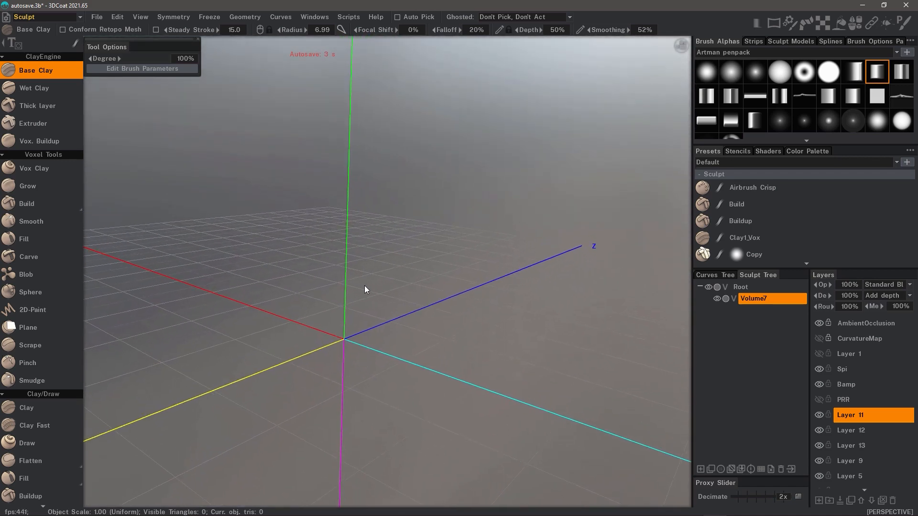
pyautogui.press('ctrl+shift')
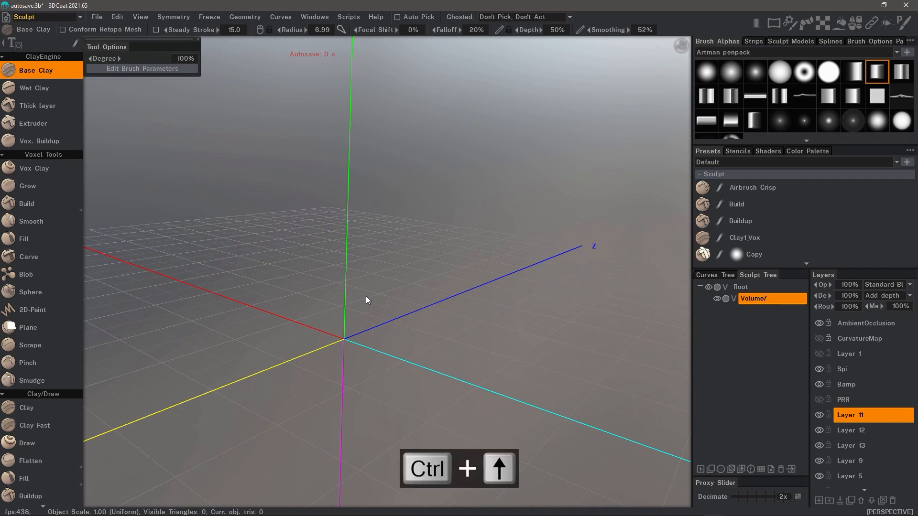
pyautogui.press('Ctrl+Shift+S')
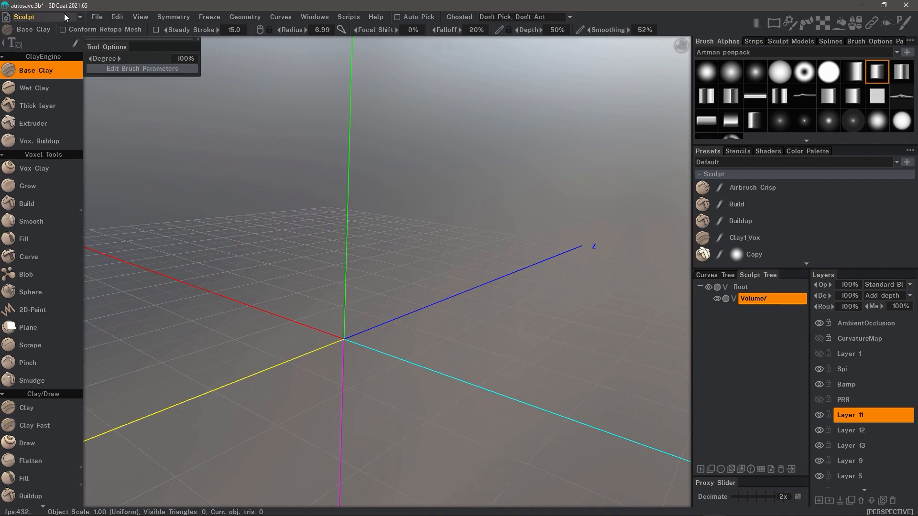
# Return to the Paint room, save a ship camera shortcut, zoom onto the hull, open camera options
pyautogui.click(22, 16)
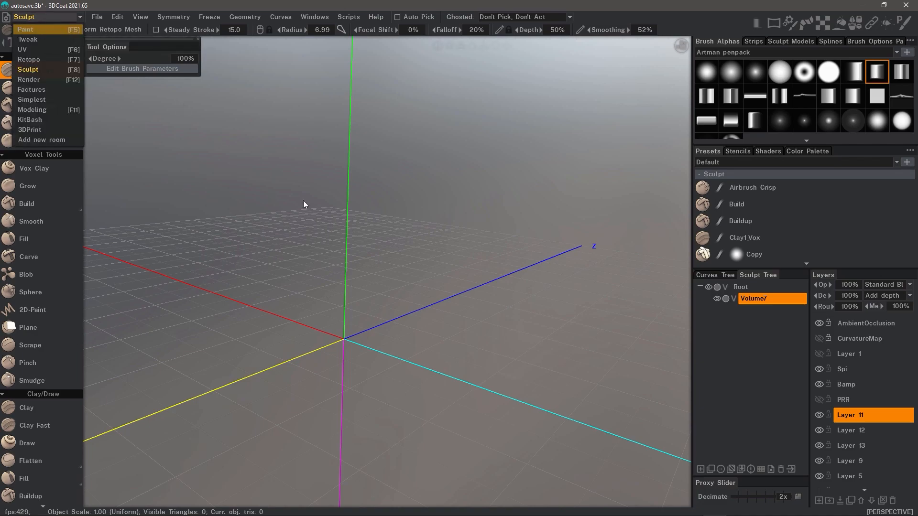
pyautogui.click(21, 24)
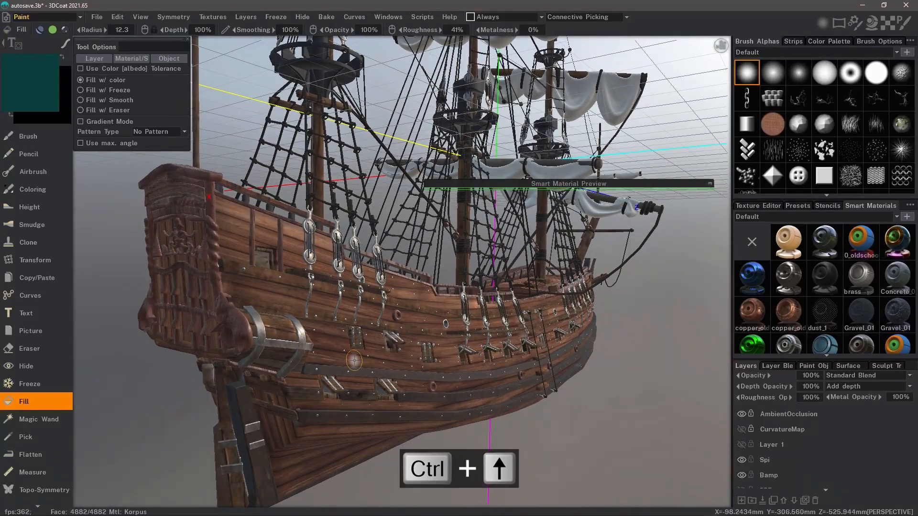
pyautogui.press('ctrl+shift+1')
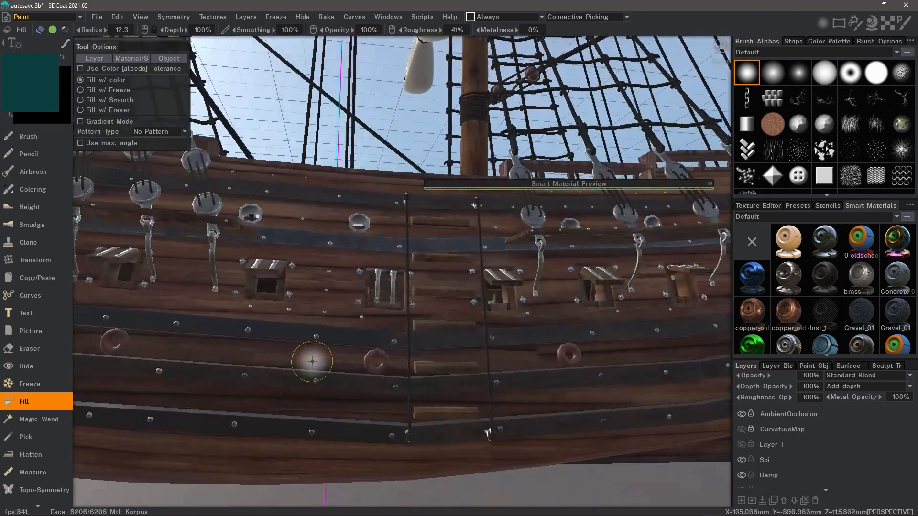
pyautogui.moveTo(312, 362); pyautogui.dragTo(263, 396)
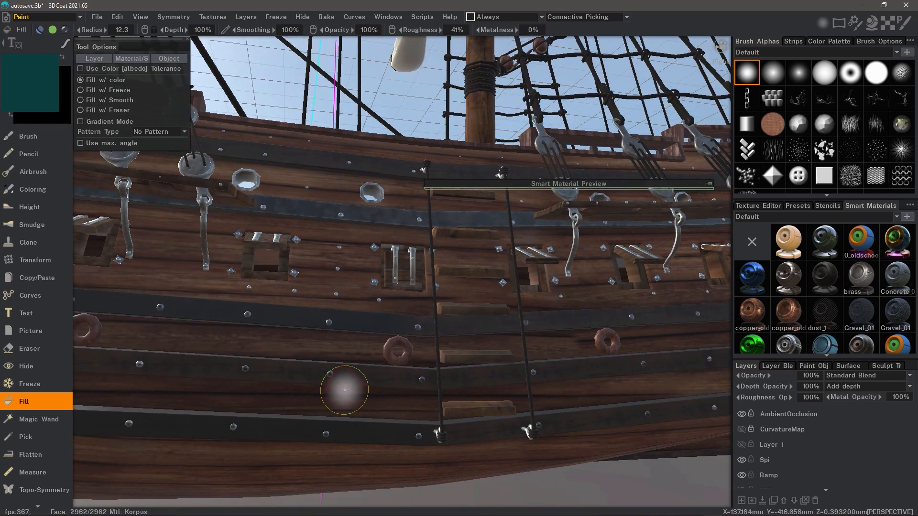
pyautogui.press('ctrl+Left')
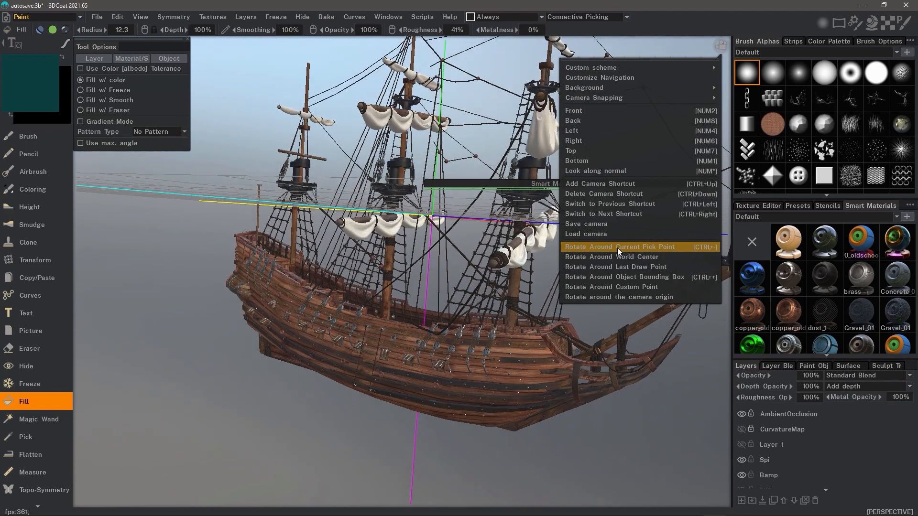
# Set the camera to rotate around the pick point, orbit the hull, and settle on an orthographic side view
pyautogui.click(619, 247)
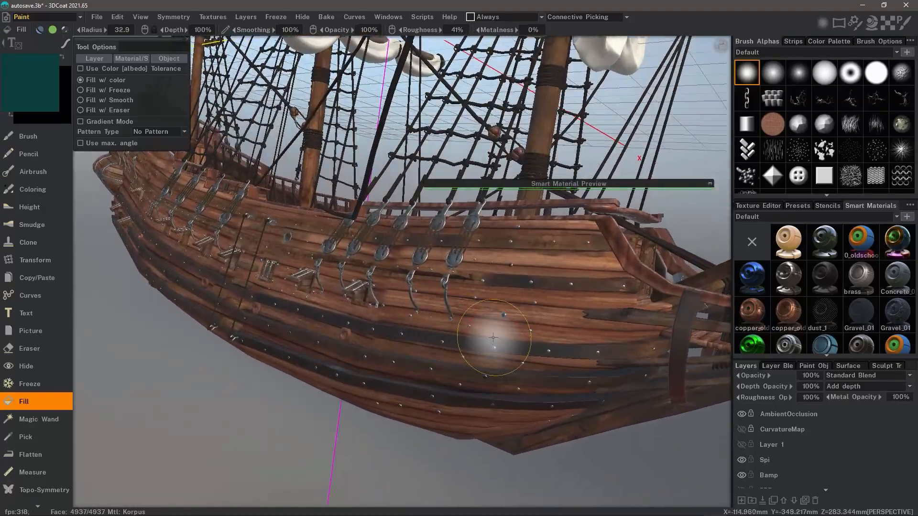
pyautogui.moveTo(492, 337); pyautogui.dragTo(547, 330)
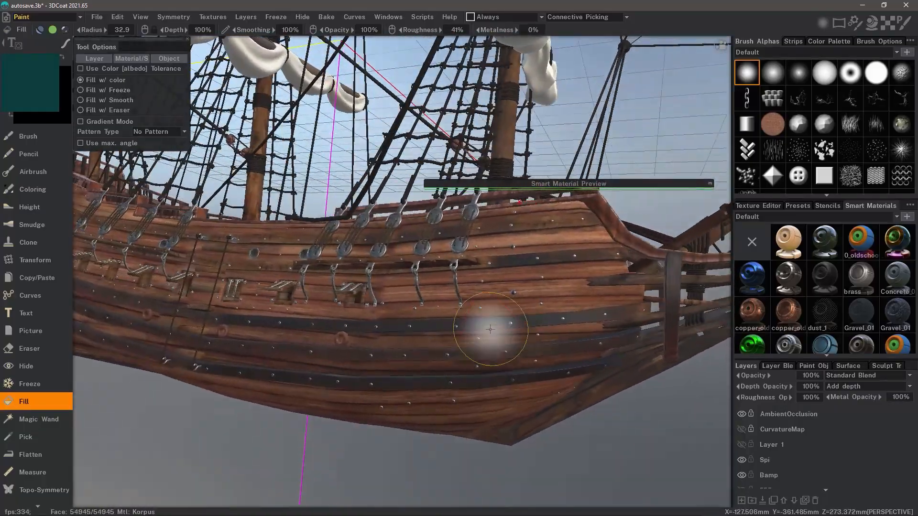
pyautogui.moveTo(492, 330); pyautogui.dragTo(495, 333)
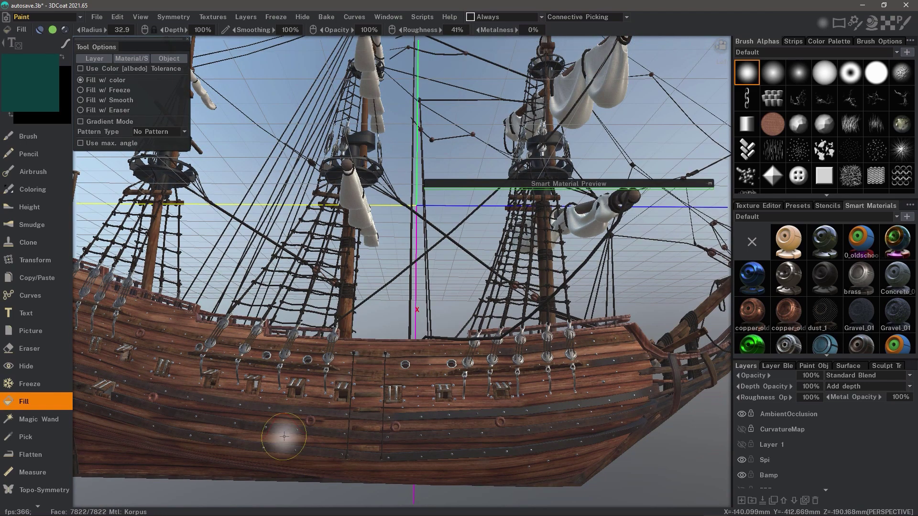
pyautogui.moveTo(284, 437); pyautogui.dragTo(386, 331)
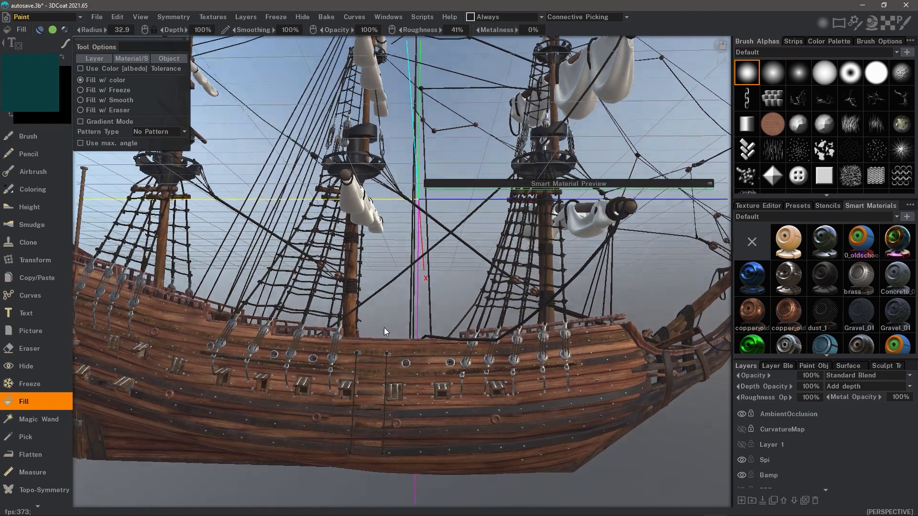
pyautogui.moveTo(386, 332); pyautogui.dragTo(408, 294)
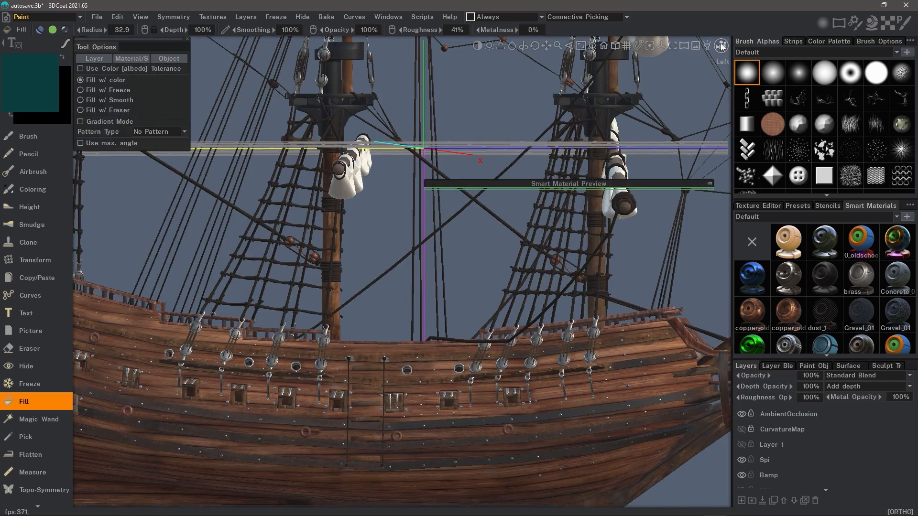
# Review the camera navigation Rotate Around options and choose a rotation pivot
pyautogui.click(718, 46)
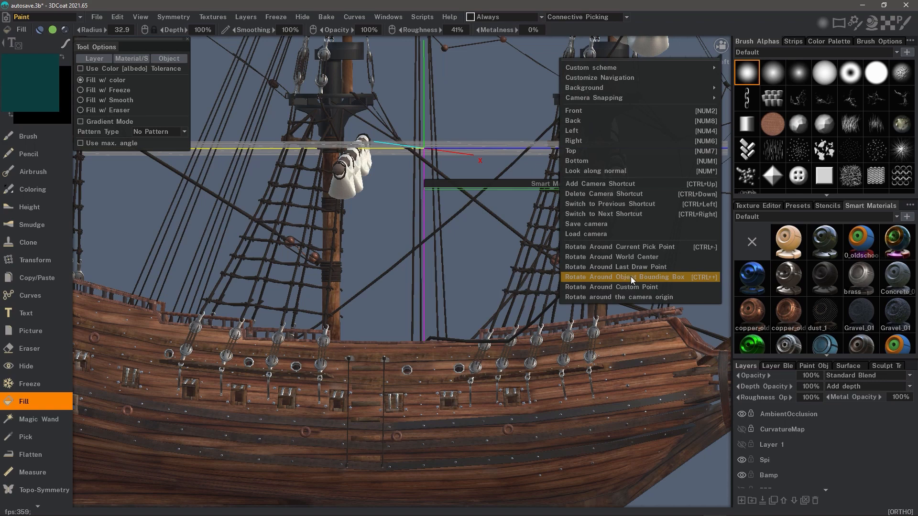
pyautogui.moveTo(637, 250)
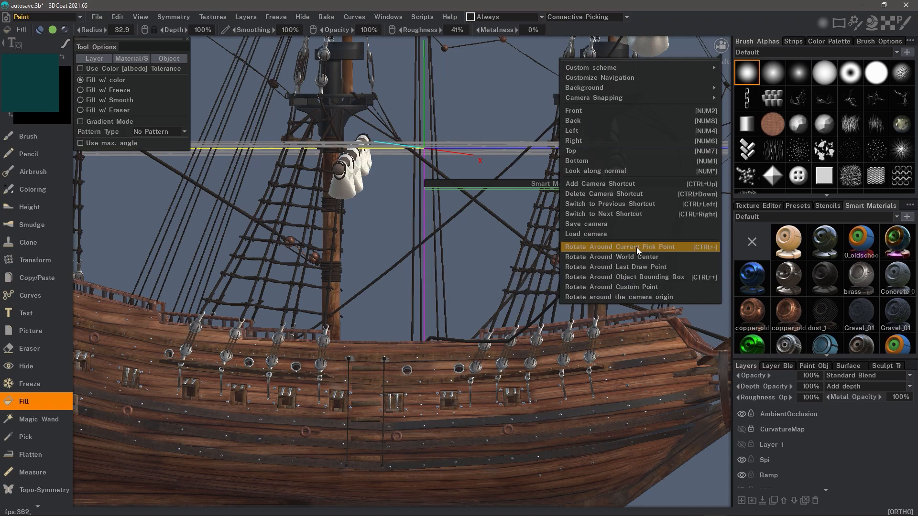
pyautogui.moveTo(653, 249)
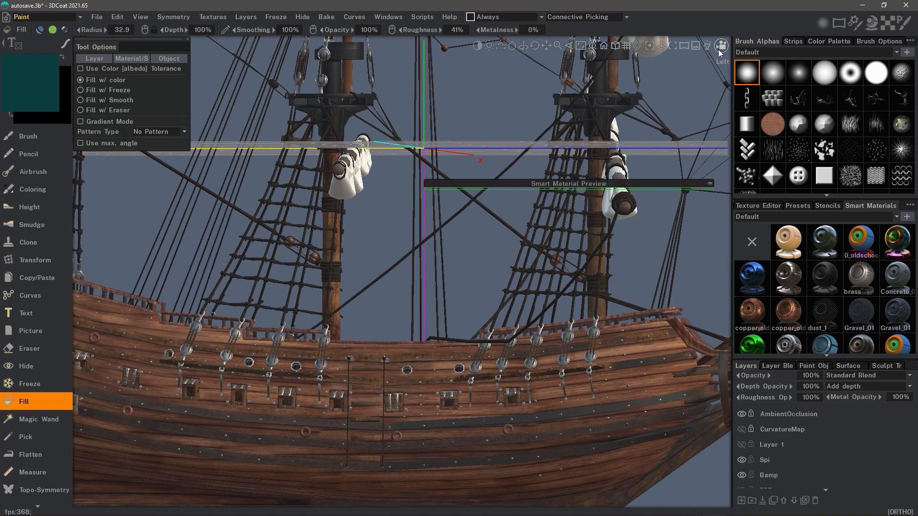
pyautogui.click(717, 45)
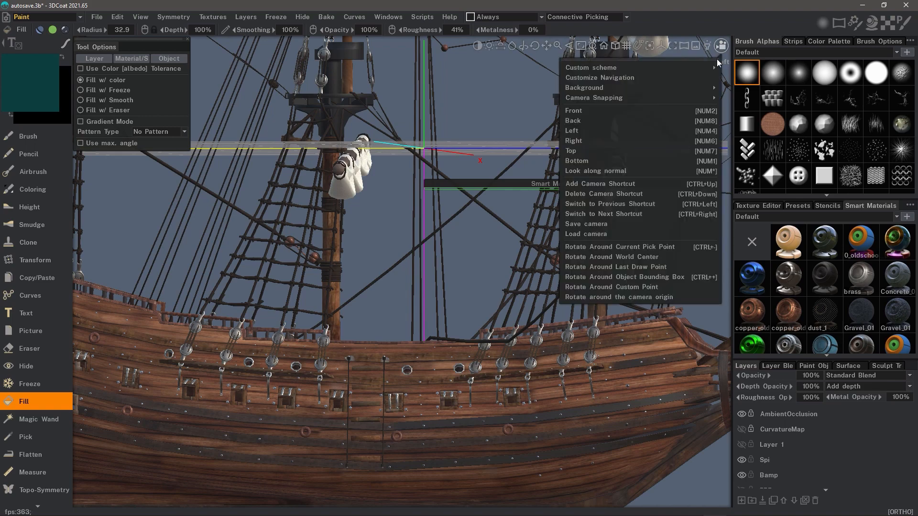
pyautogui.click(571, 131)
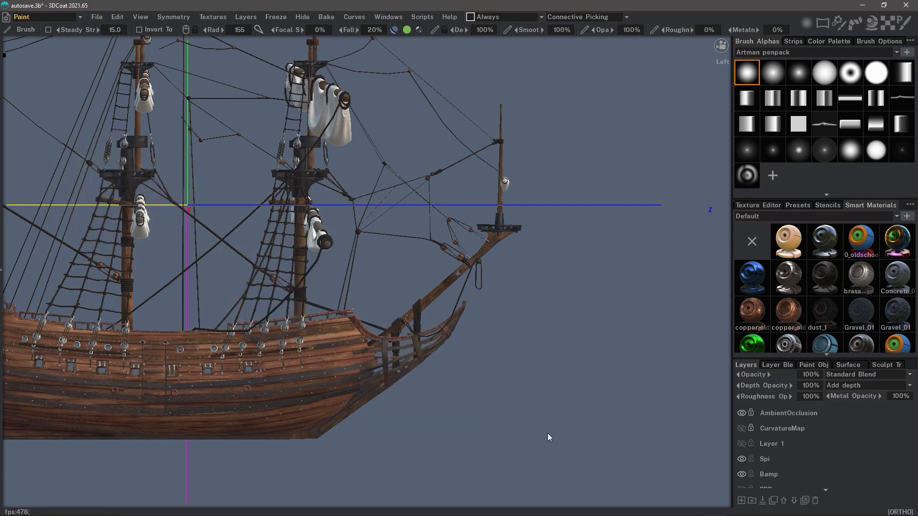
pyautogui.moveTo(422, 247)
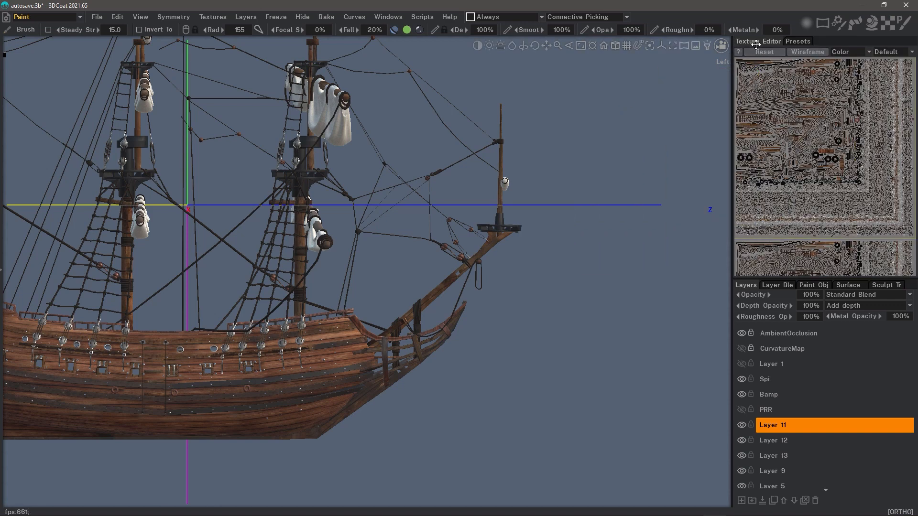
pyautogui.moveTo(796, 56)
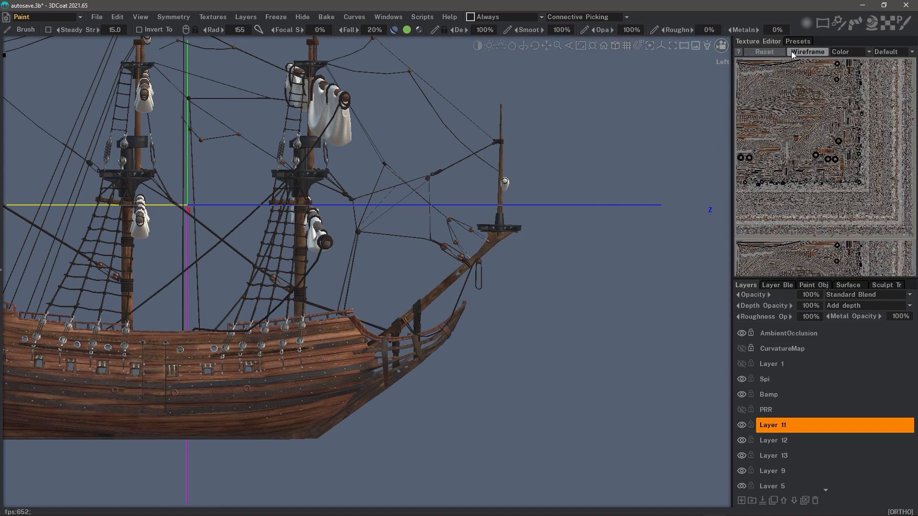
# Open the Presets tab beside Texture Editor to list saved Paint tool presets
pyautogui.click(798, 41)
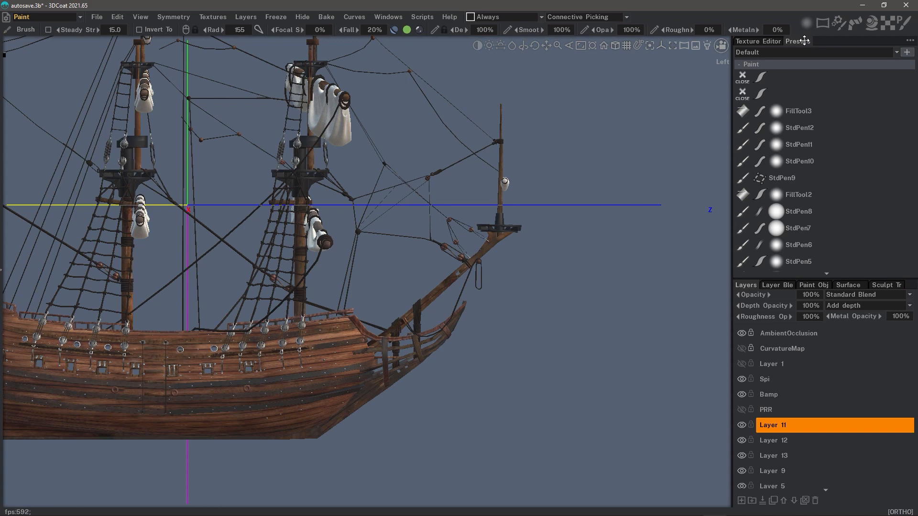